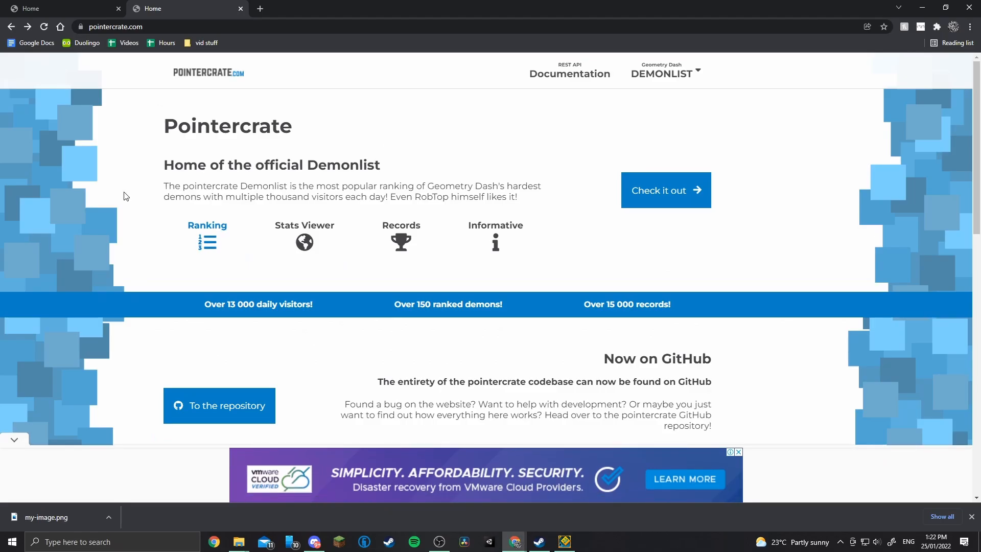
Load the Insane Demon List ranking from the home page, showing memories III, Corrosion and Reverie.
{"action": "triple_click", "coordinate": [271, 165]}
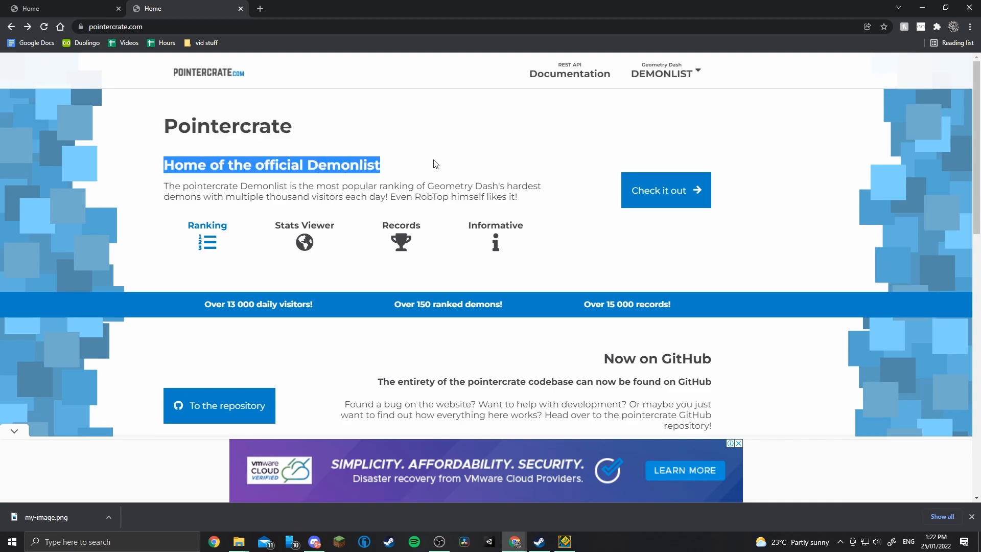
{"action": "left_click", "coordinate": [665, 190]}
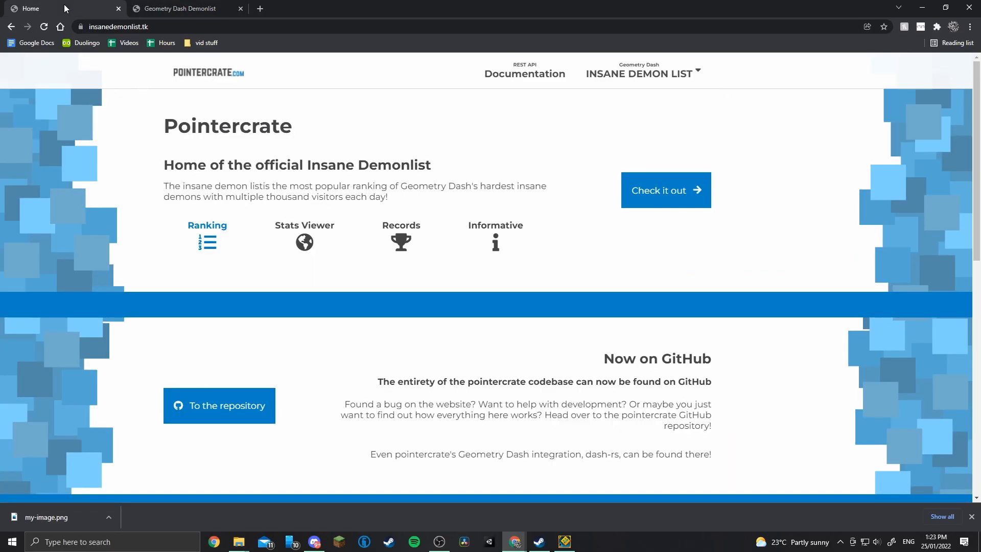
{"action": "mouse_move", "coordinate": [462, 168]}
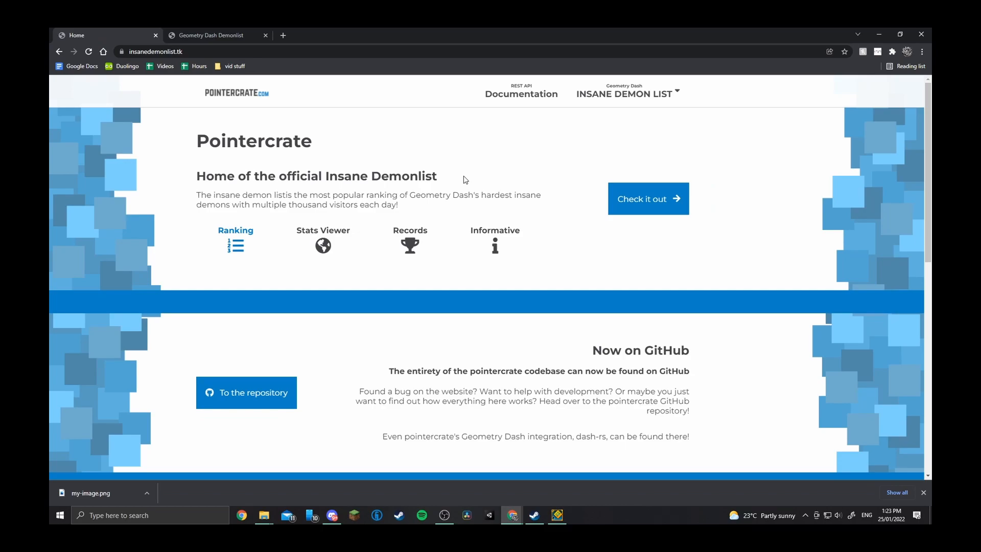
{"action": "left_click", "coordinate": [649, 198]}
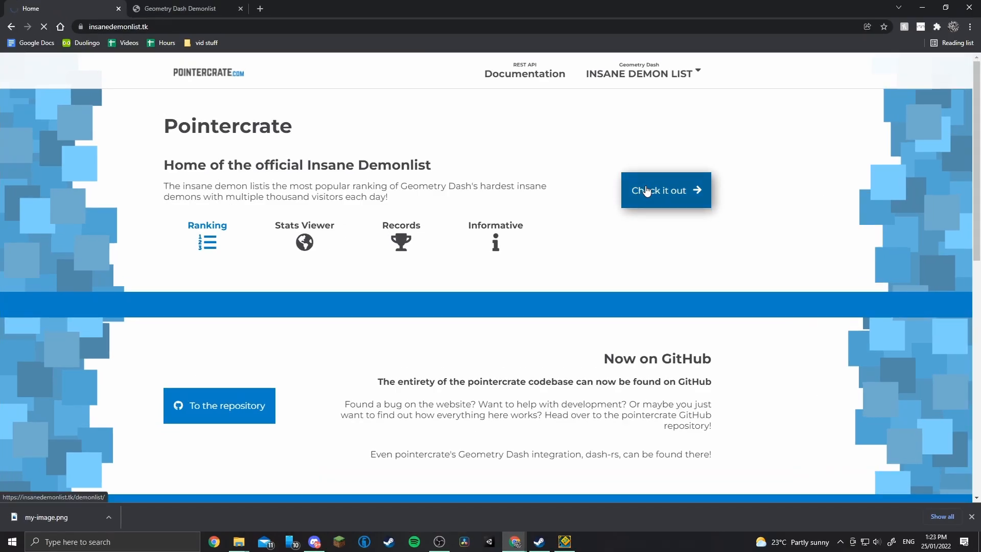
{"action": "left_click", "coordinate": [666, 190]}
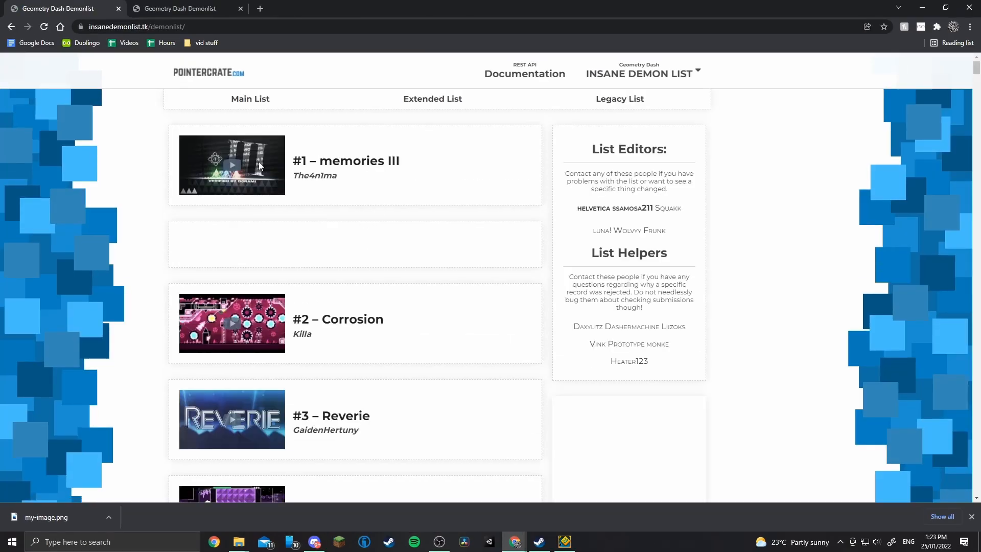
{"action": "scroll", "scroll_direction": "down", "scroll_amount": 3}
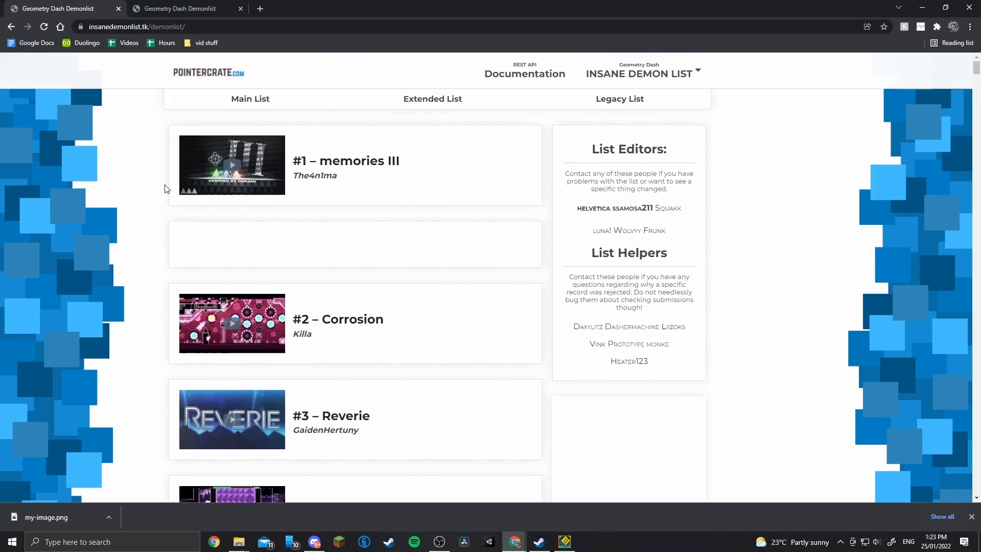
Search the Stats Viewer for player 'ride' and view their 357.43-point profile.
{"action": "left_click", "coordinate": [639, 74]}
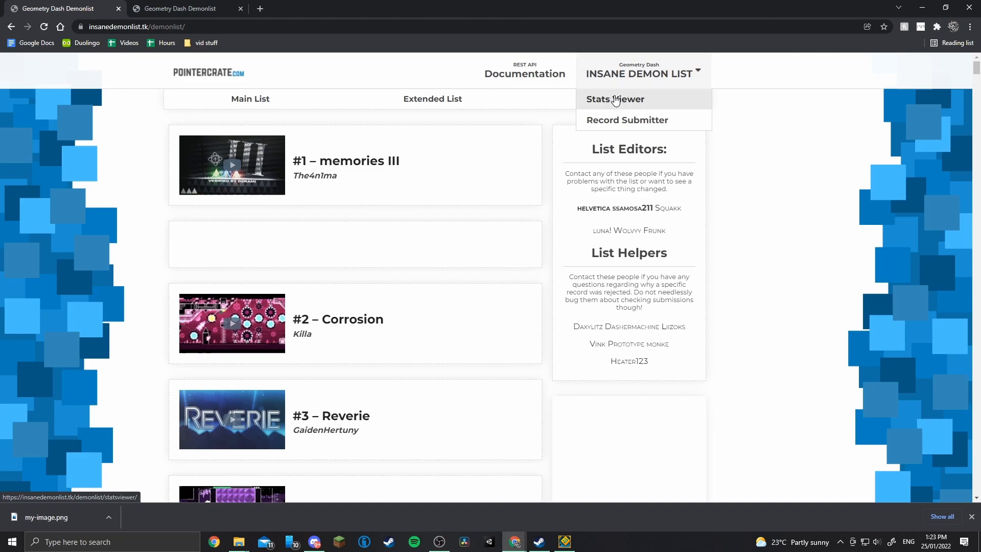
{"action": "left_click", "coordinate": [615, 99]}
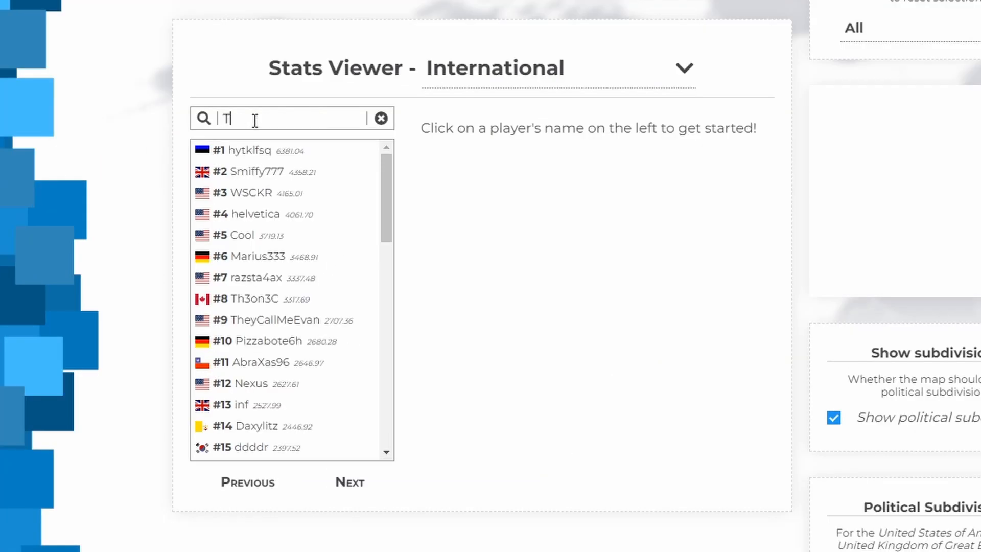
{"action": "type", "text": "ride"}
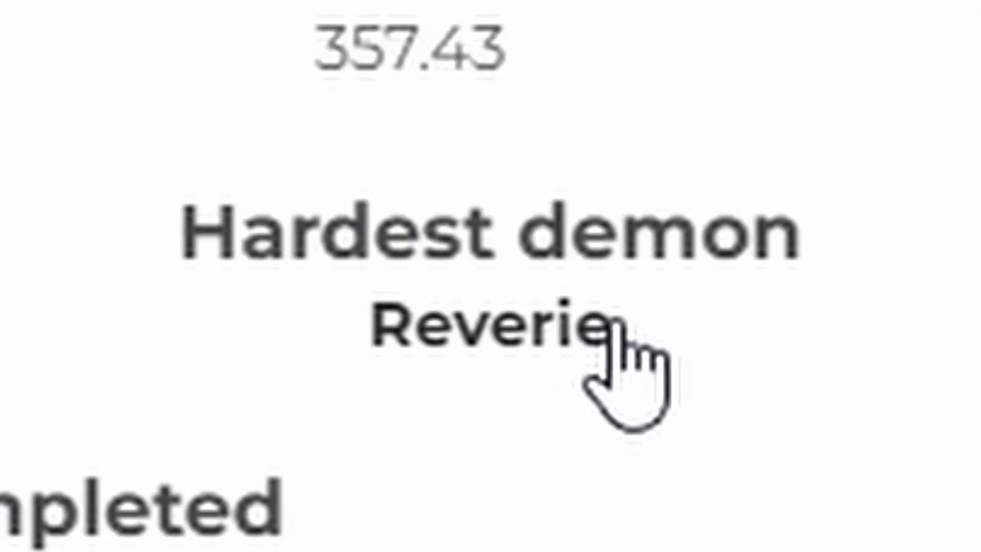
{"action": "mouse_move", "coordinate": [24, 431]}
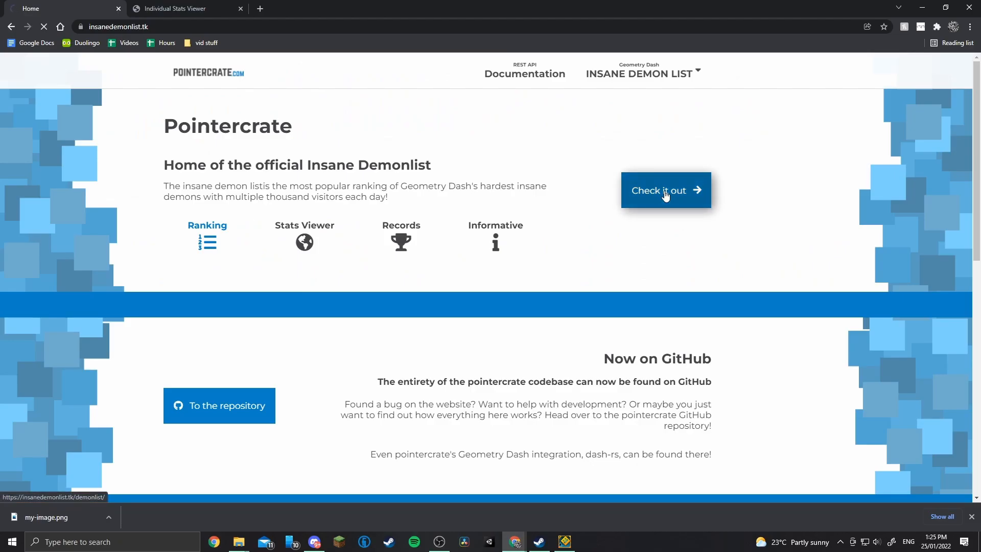
View Thanatophobia's level stats in Geometry Dash (13% normal, 100% practice) from entry #21.
{"action": "left_click", "coordinate": [665, 190]}
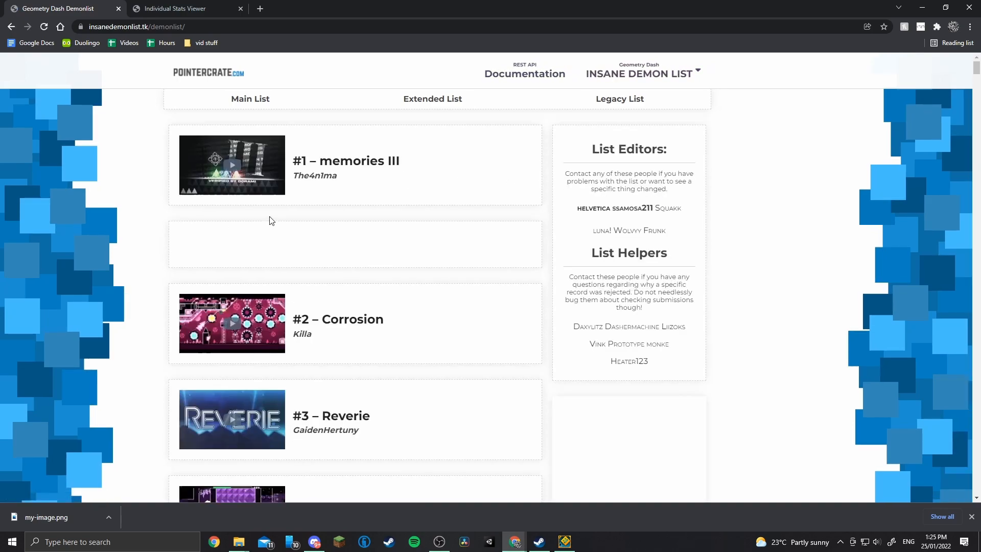
{"action": "scroll", "scroll_direction": "down", "scroll_amount": 3}
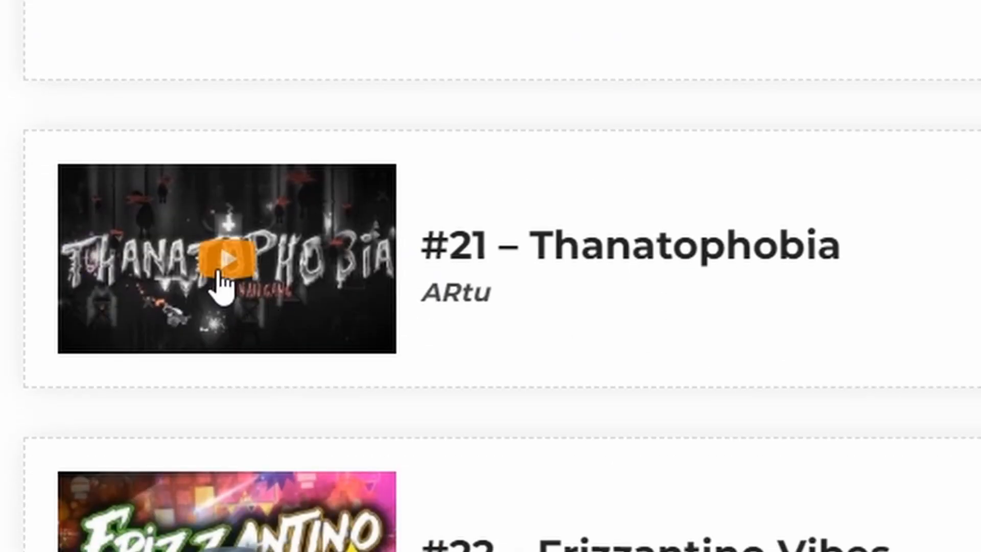
{"action": "left_click", "coordinate": [224, 257]}
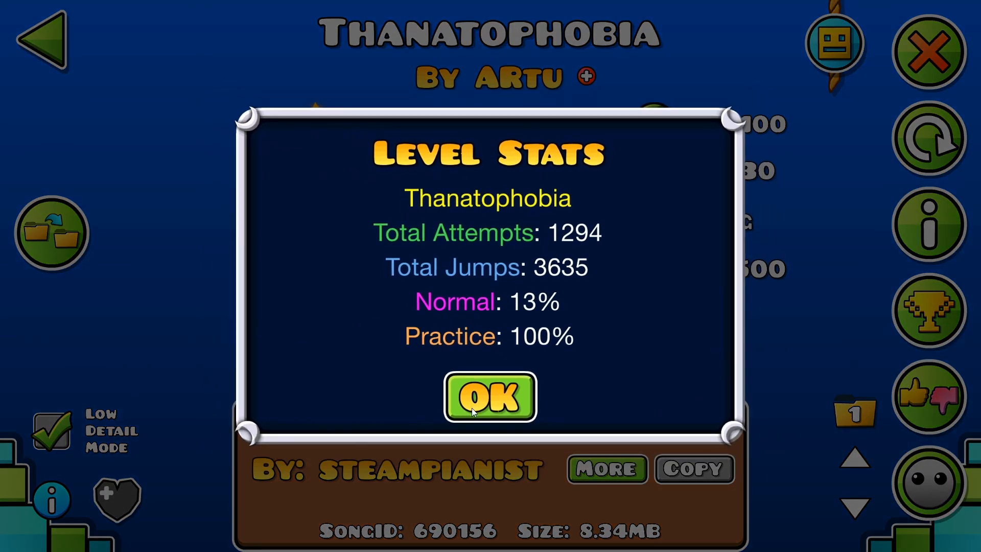
{"action": "left_click", "coordinate": [489, 397]}
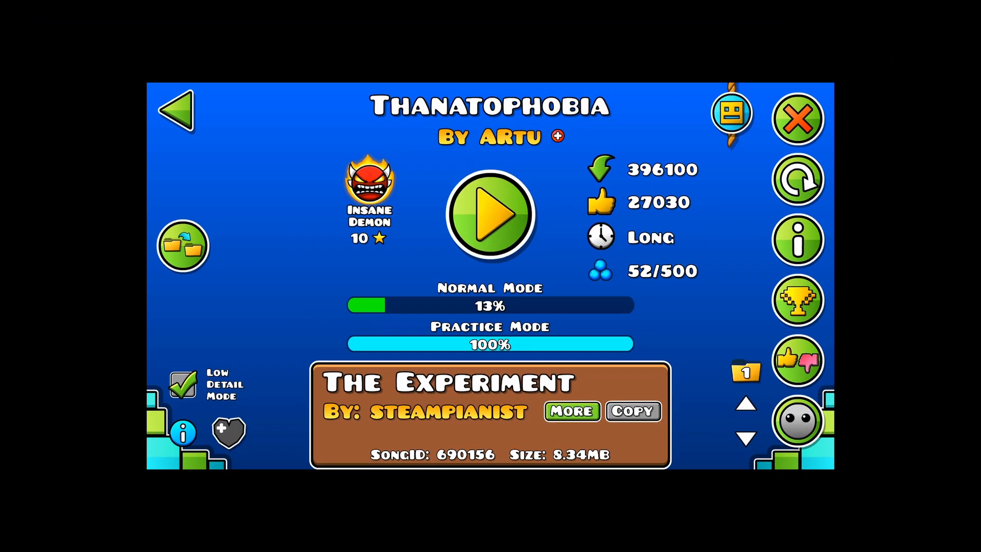
Return to the browser list and scroll back to #1 memories III.
{"action": "left_click", "coordinate": [490, 215]}
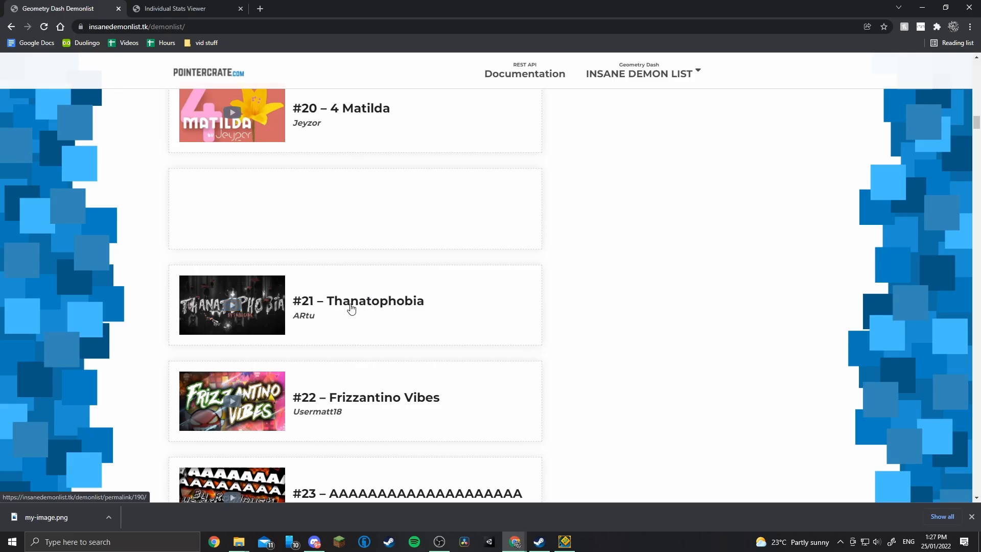
{"action": "scroll", "scroll_direction": "up", "scroll_amount": 3}
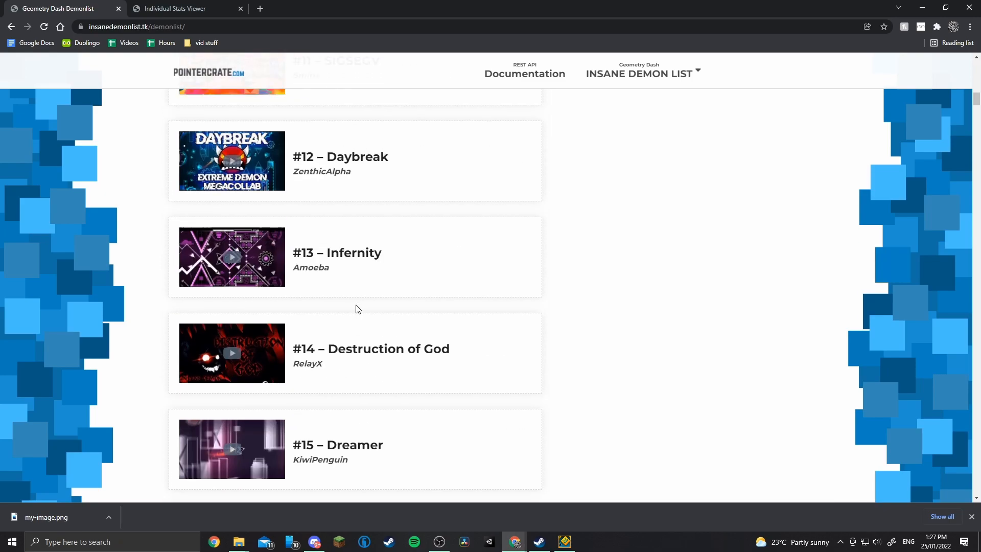
{"action": "scroll", "scroll_direction": "down", "scroll_amount": 3}
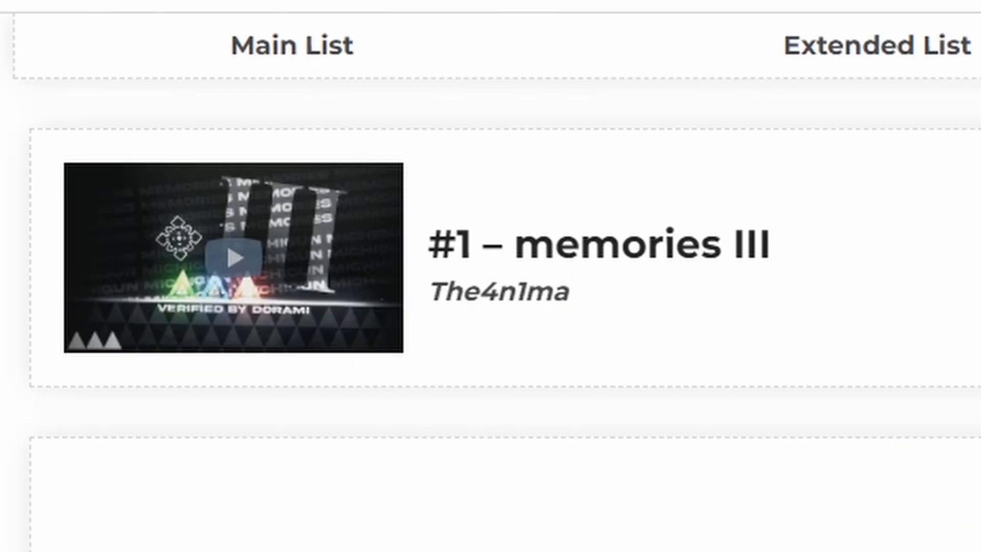
Start memories III from the #1 entry and practise through the first half of the level.
{"action": "left_click", "coordinate": [234, 260]}
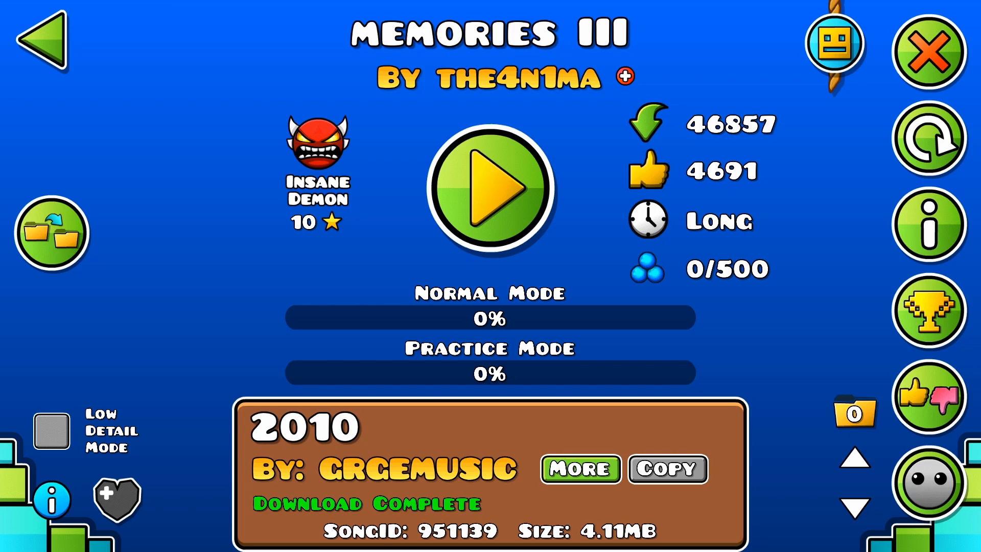
{"action": "left_click", "coordinate": [492, 186]}
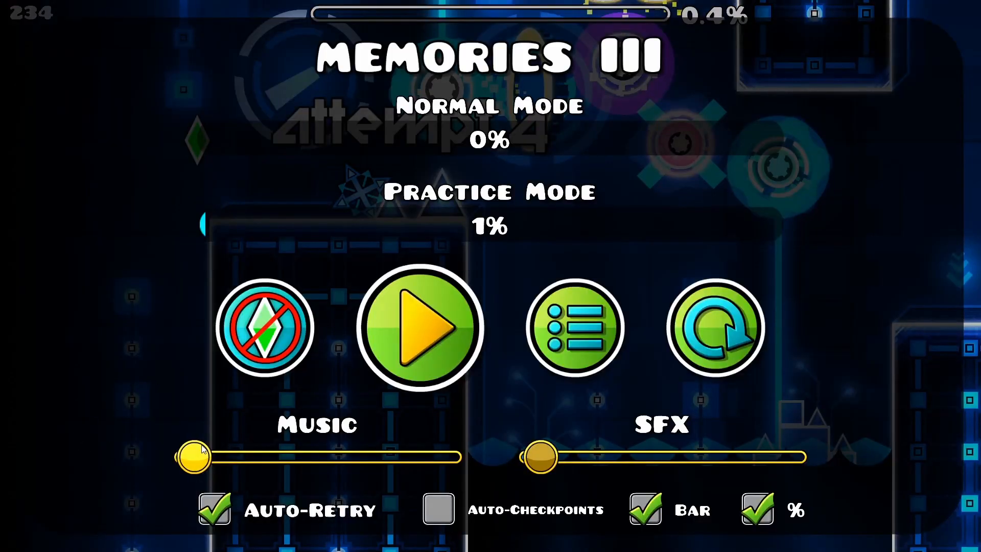
{"action": "left_click", "coordinate": [419, 328]}
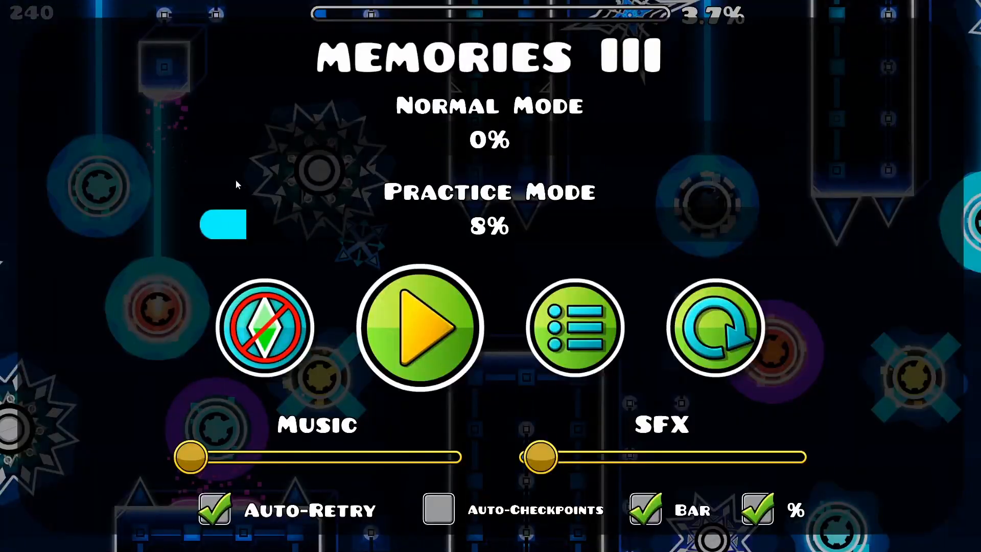
{"action": "left_click", "coordinate": [420, 328]}
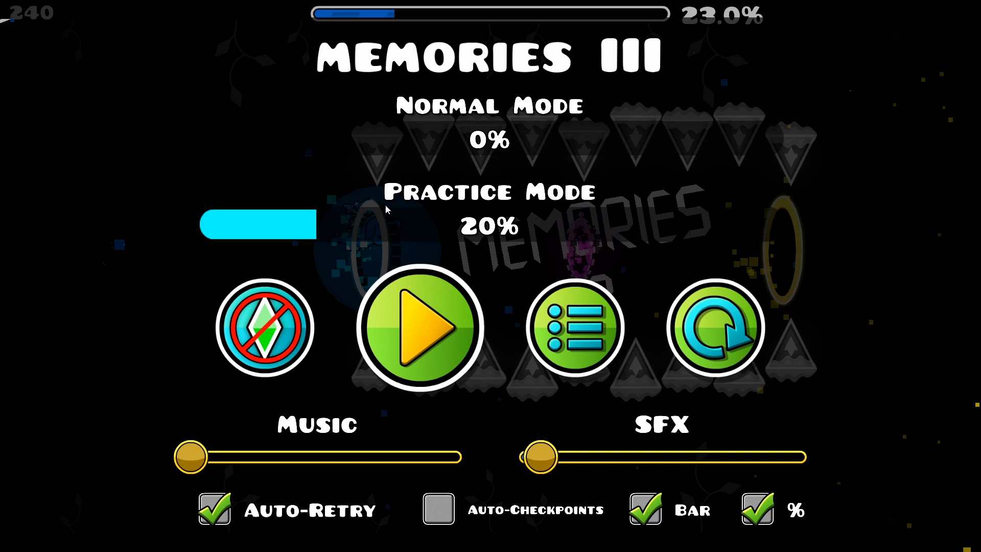
{"action": "left_click", "coordinate": [418, 328]}
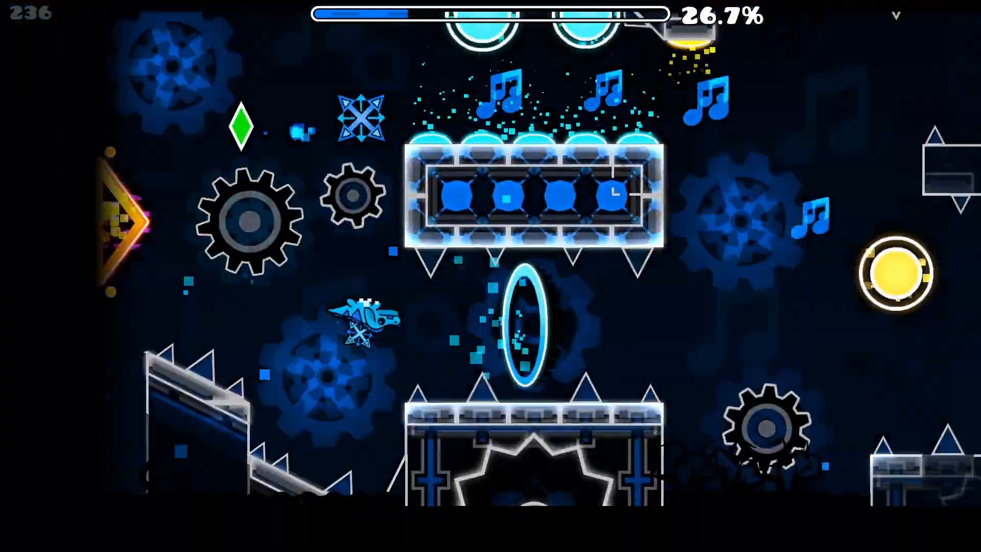
{"action": "left_click", "coordinate": [490, 282]}
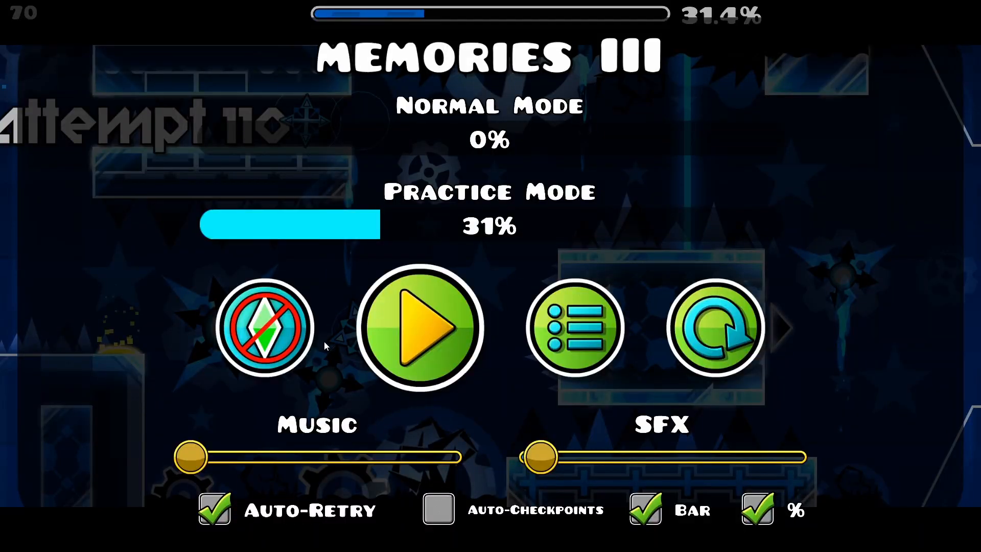
Finish the practice run to 100% and check the level stats showing 353 attempts.
{"action": "left_click", "coordinate": [420, 327]}
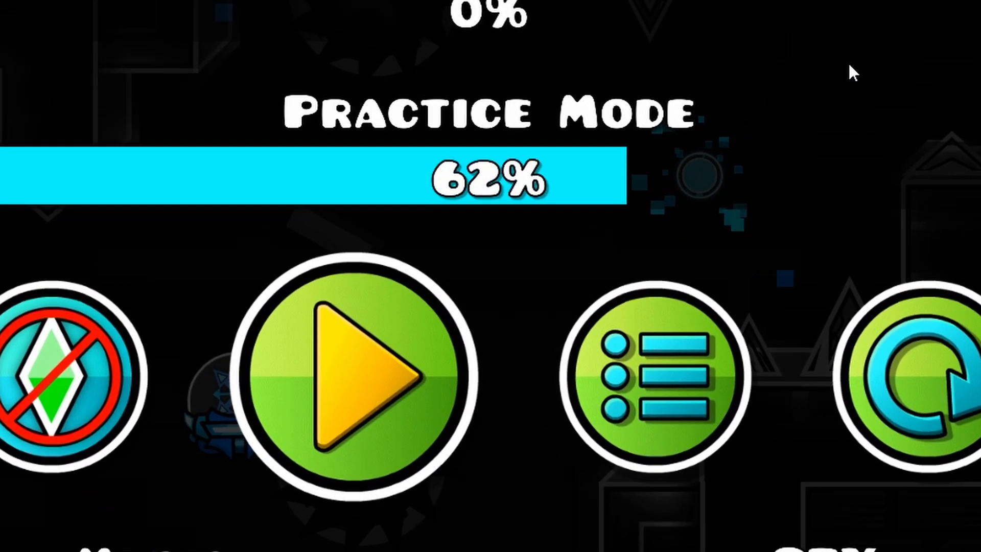
{"action": "left_click", "coordinate": [357, 371]}
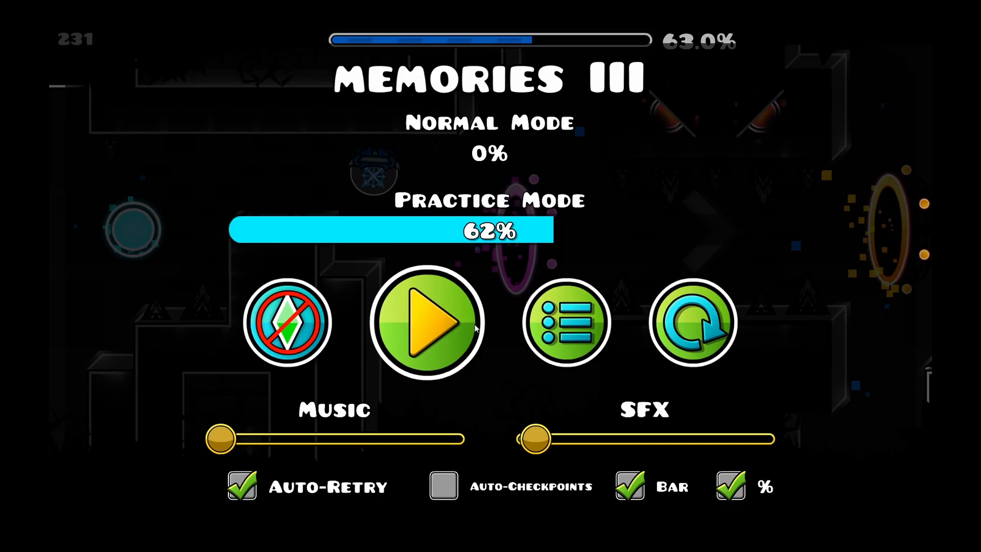
{"action": "left_click", "coordinate": [427, 322]}
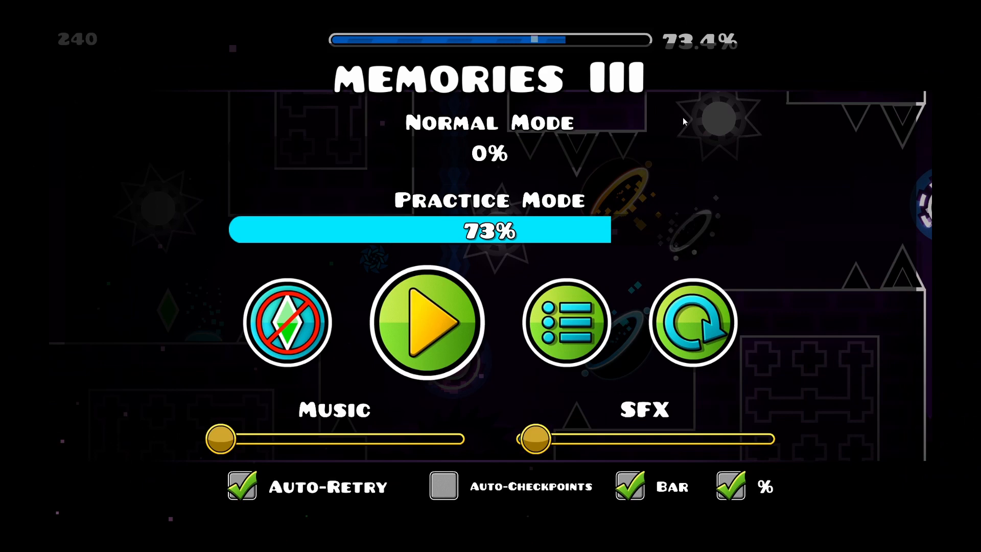
{"action": "left_click", "coordinate": [427, 323]}
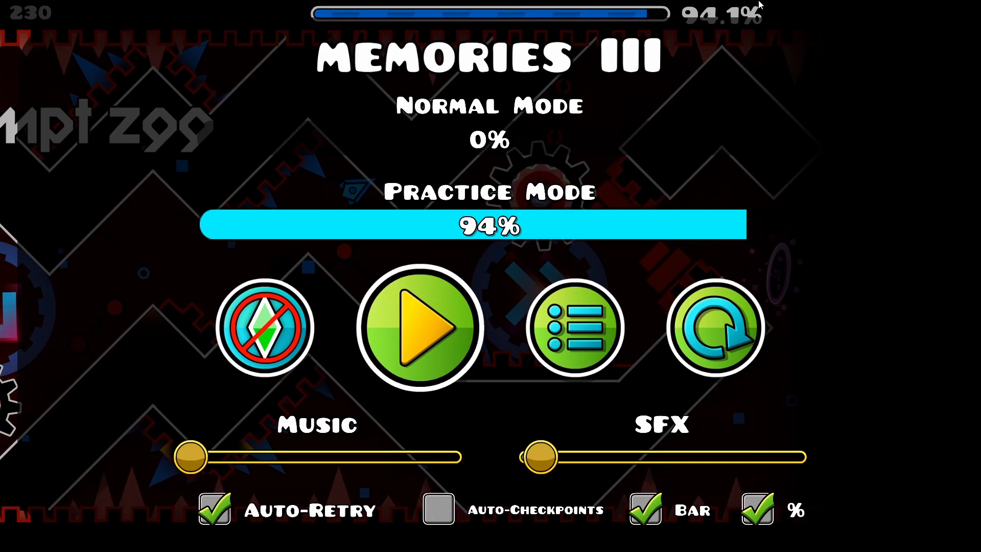
{"action": "left_click", "coordinate": [418, 328]}
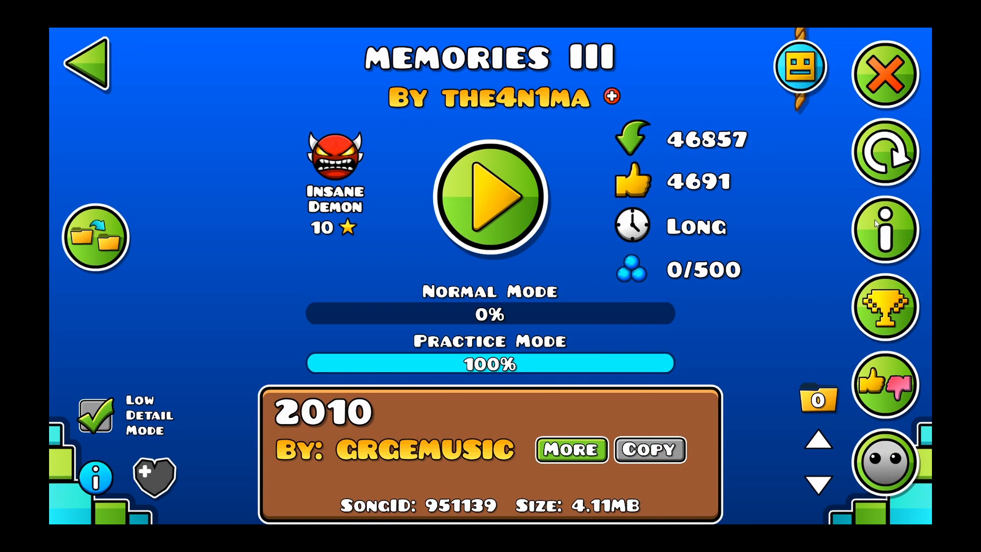
{"action": "left_click", "coordinate": [885, 230]}
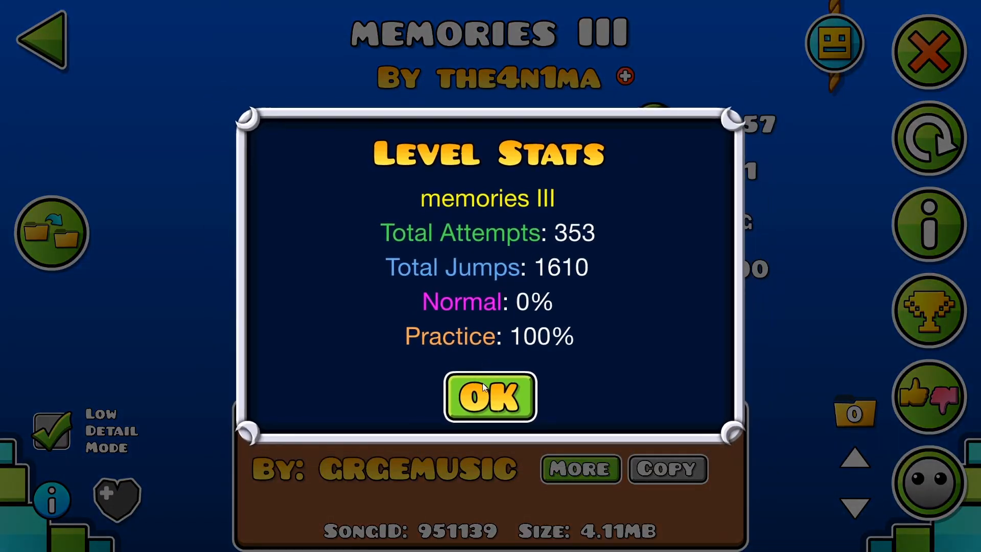
{"action": "left_click", "coordinate": [489, 398]}
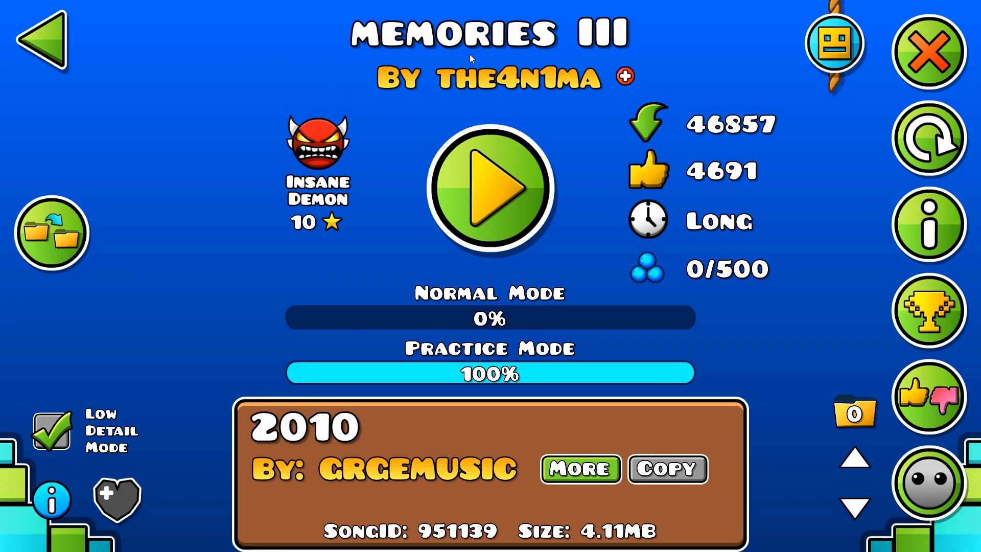
{"action": "mouse_move", "coordinate": [306, 75]}
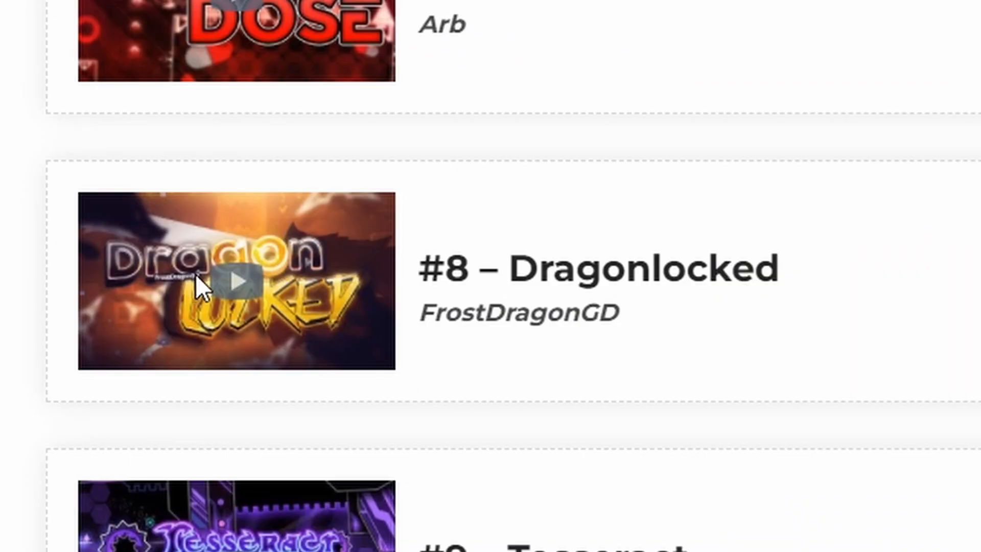
{"action": "mouse_move", "coordinate": [418, 262]}
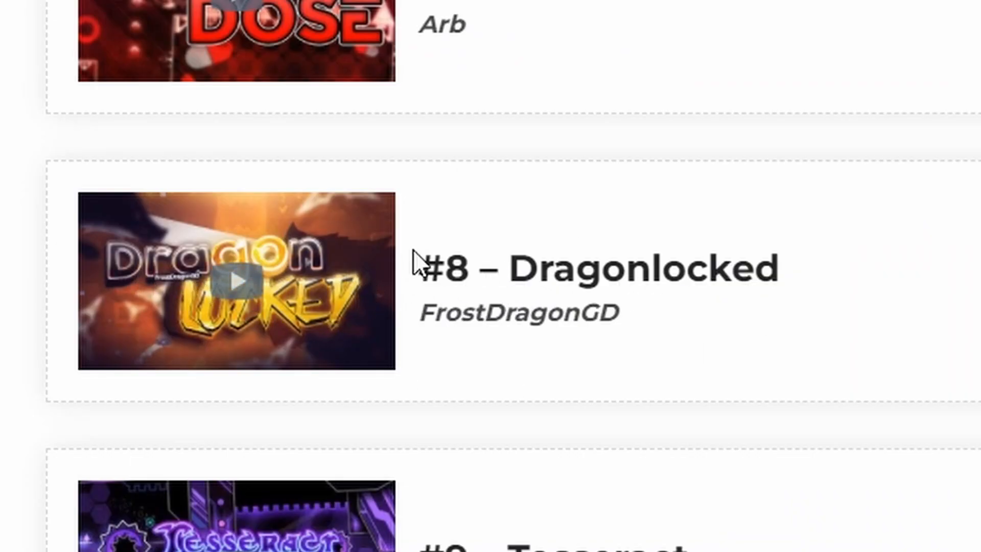
{"action": "mouse_move", "coordinate": [172, 303]}
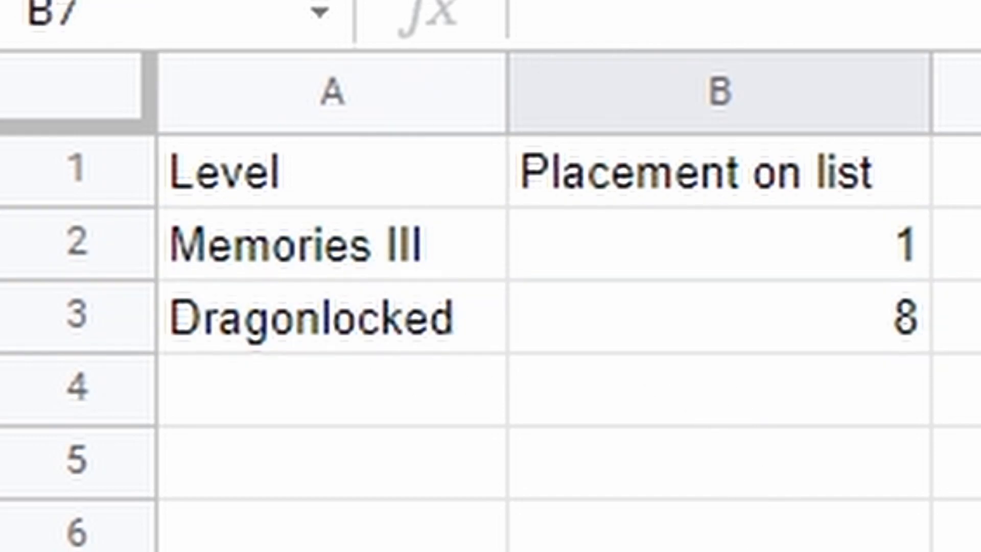
Return to the demon list tab and zoom in at the #9 Tesseract entry.
{"action": "left_click", "coordinate": [56, 8]}
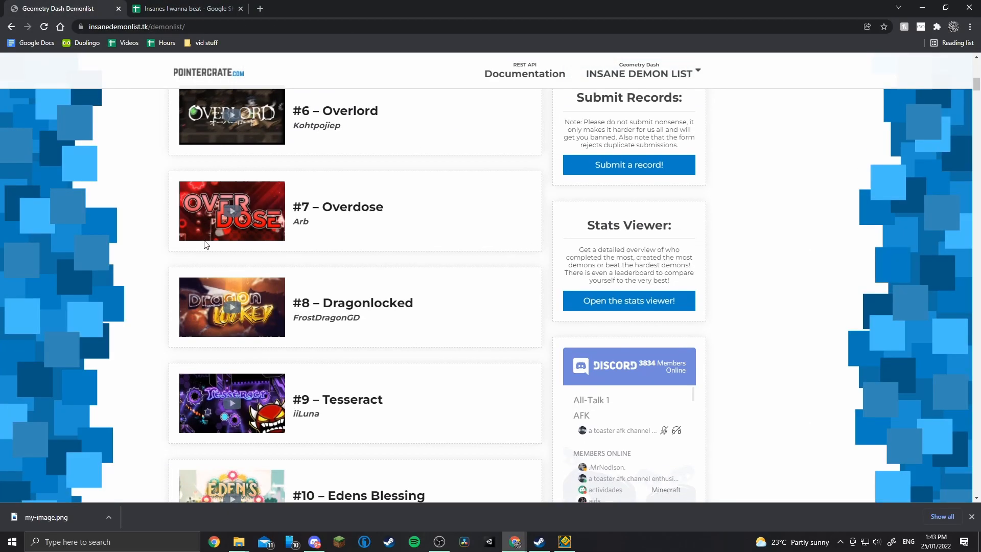
{"action": "key", "text": "ctrl+plus"}
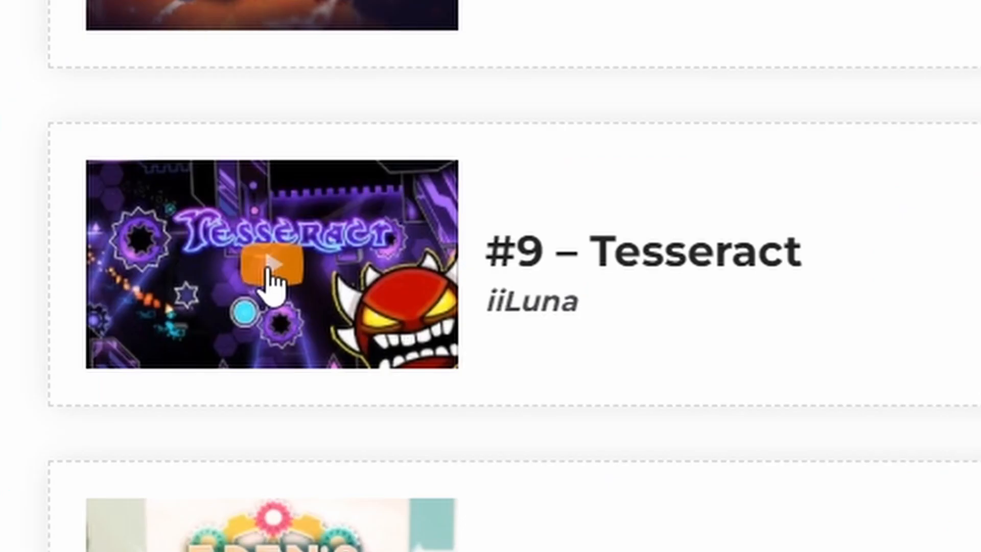
{"action": "left_click", "coordinate": [271, 261]}
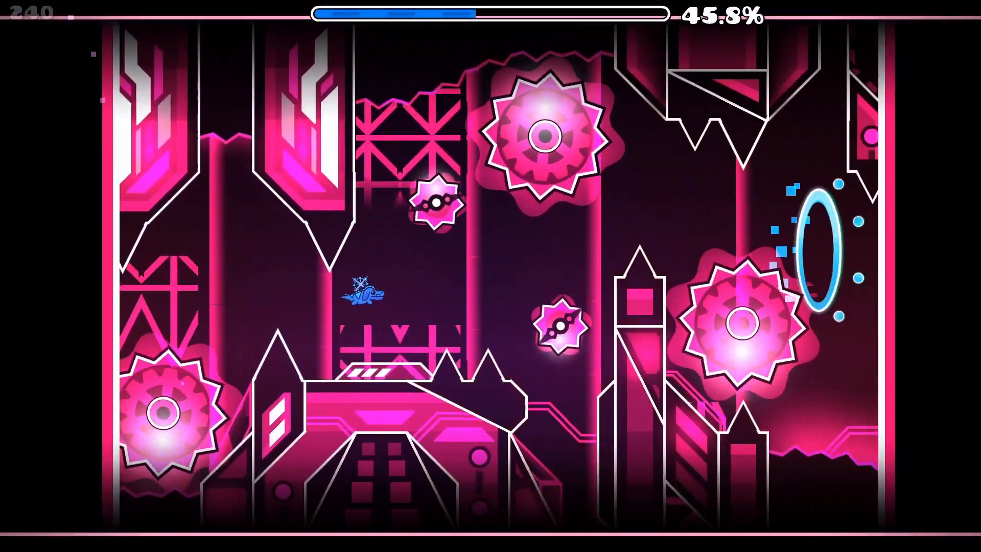
Pause the Tesseract practice run at about 47% and quit the attempt.
{"action": "key", "text": "Escape"}
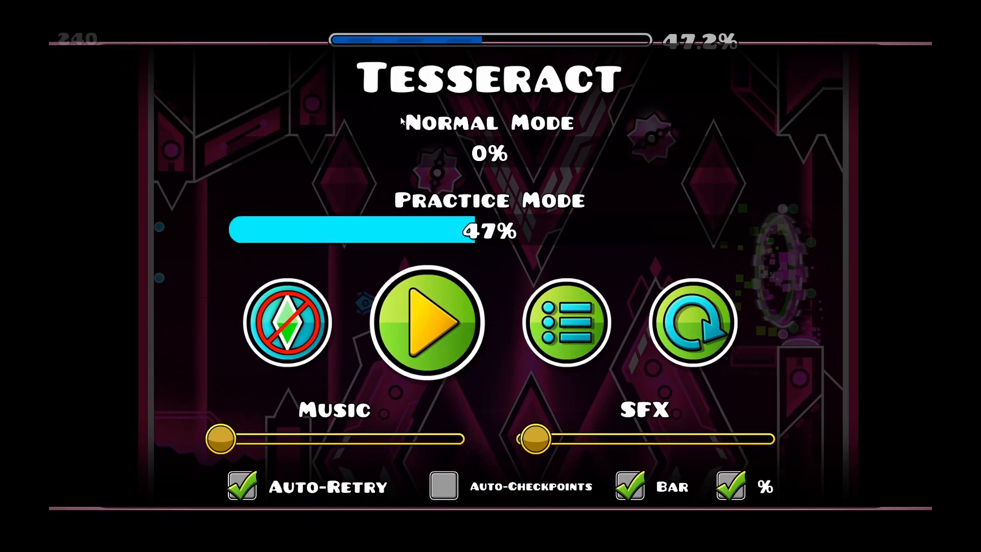
{"action": "left_click", "coordinate": [428, 322]}
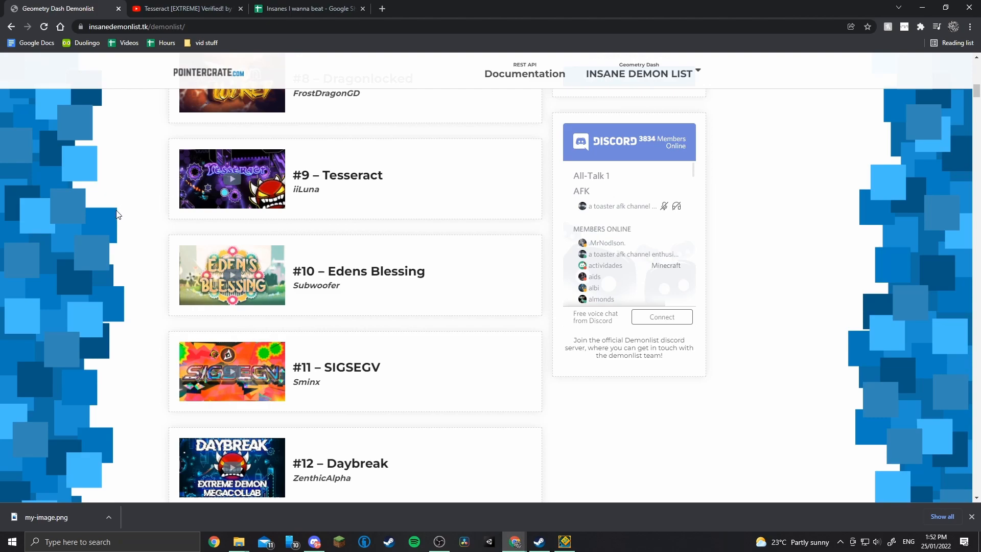
Watch the #14 Destruction of God verification video on YouTube, then close it.
{"action": "scroll", "scroll_direction": "down", "scroll_amount": 3}
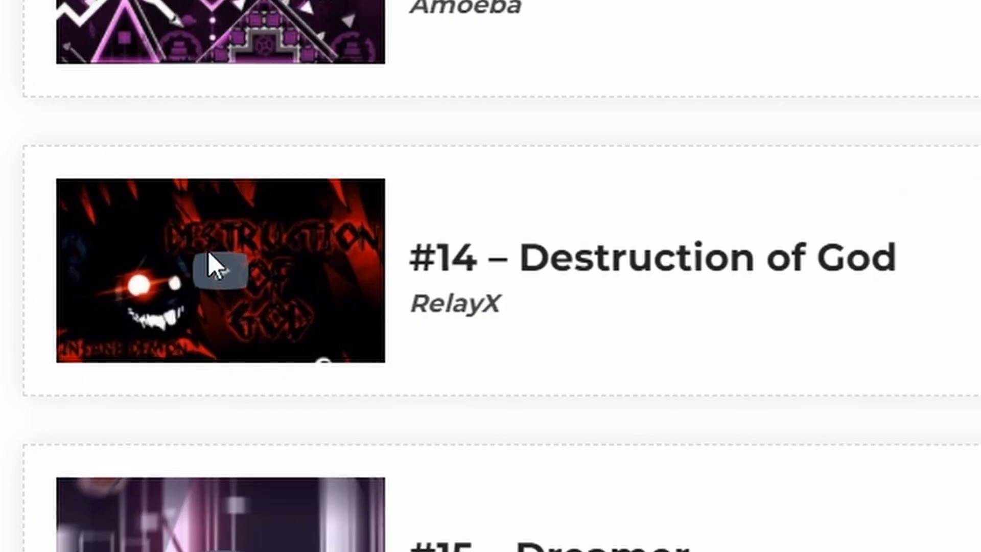
{"action": "left_click", "coordinate": [220, 274]}
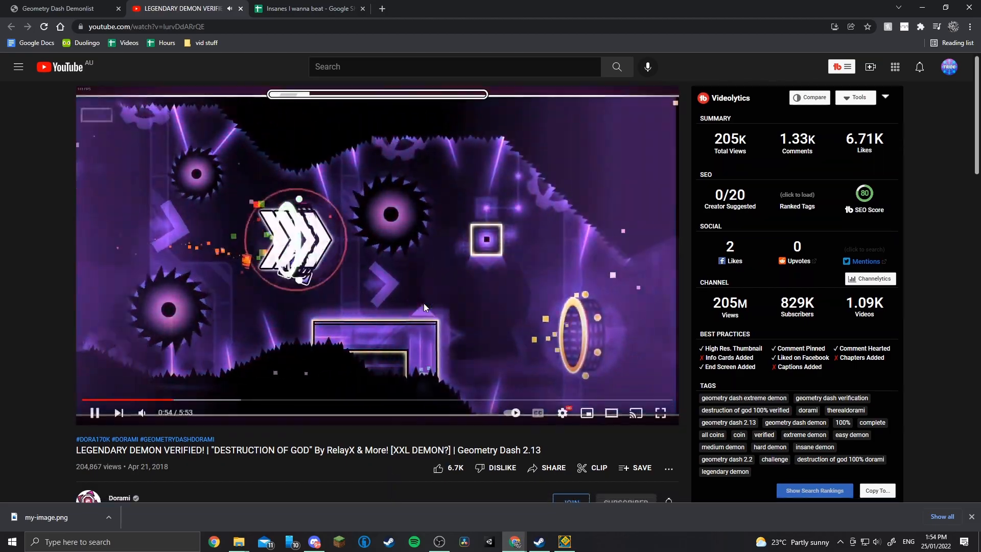
{"action": "left_click", "coordinate": [661, 412]}
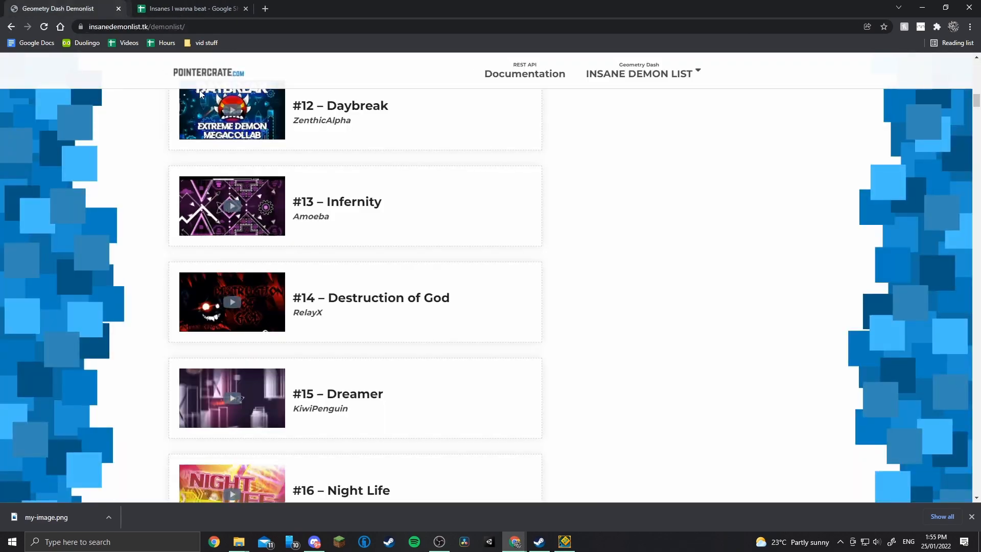
Locate #23 AAAAAAAAAAAAAAAAAAAAA after checking the sheet, and start the level in Geometry Dash.
{"action": "scroll", "scroll_direction": "down", "scroll_amount": 3}
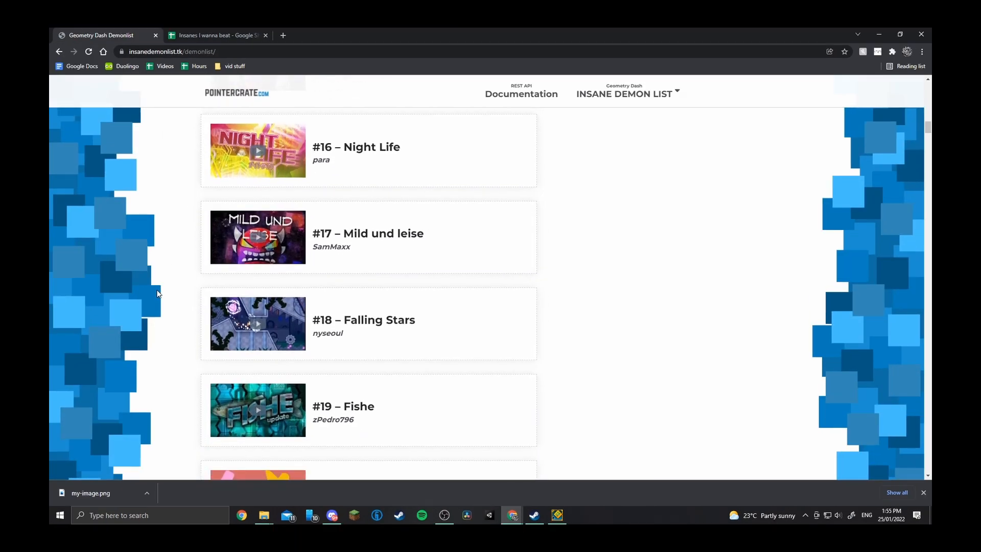
{"action": "left_click", "coordinate": [216, 34]}
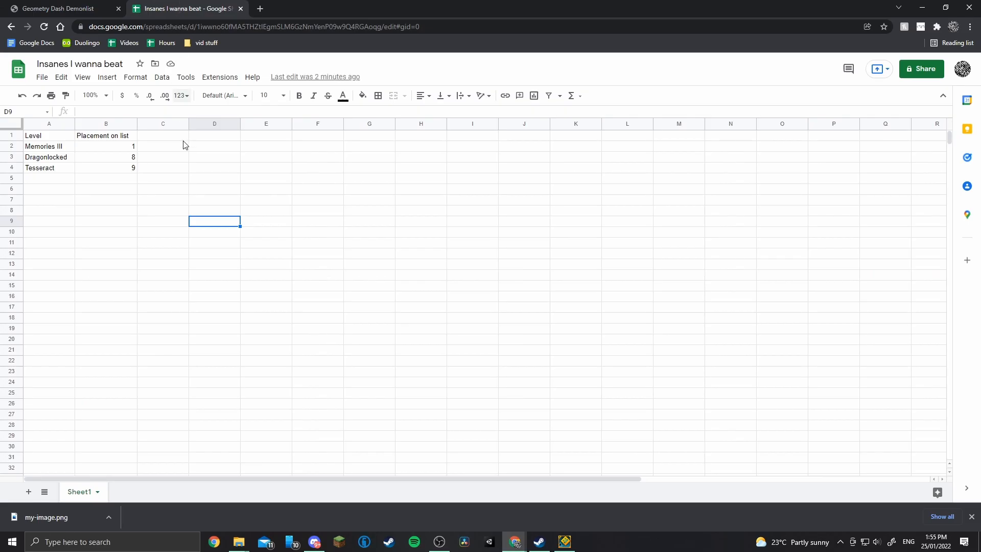
{"action": "left_click", "coordinate": [59, 8]}
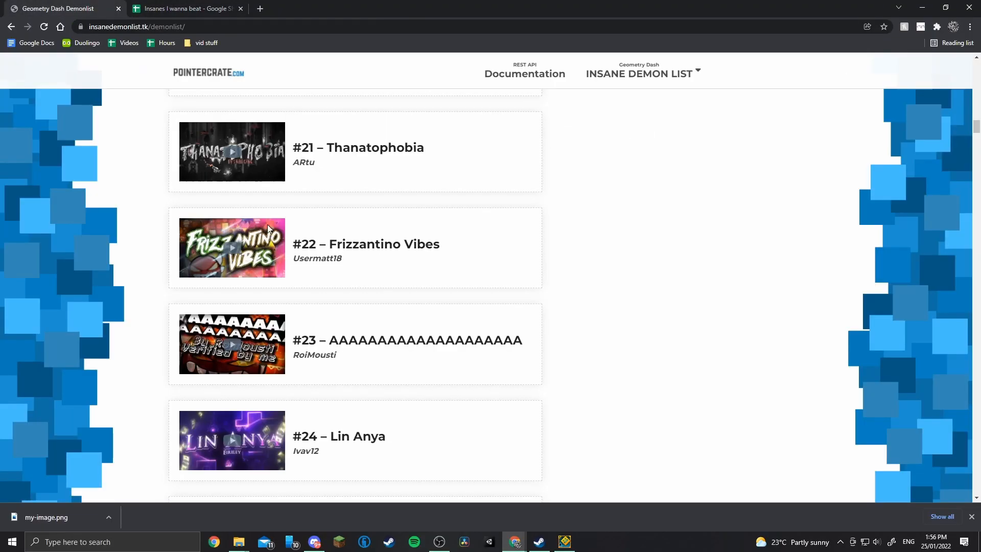
{"action": "left_click", "coordinate": [232, 344]}
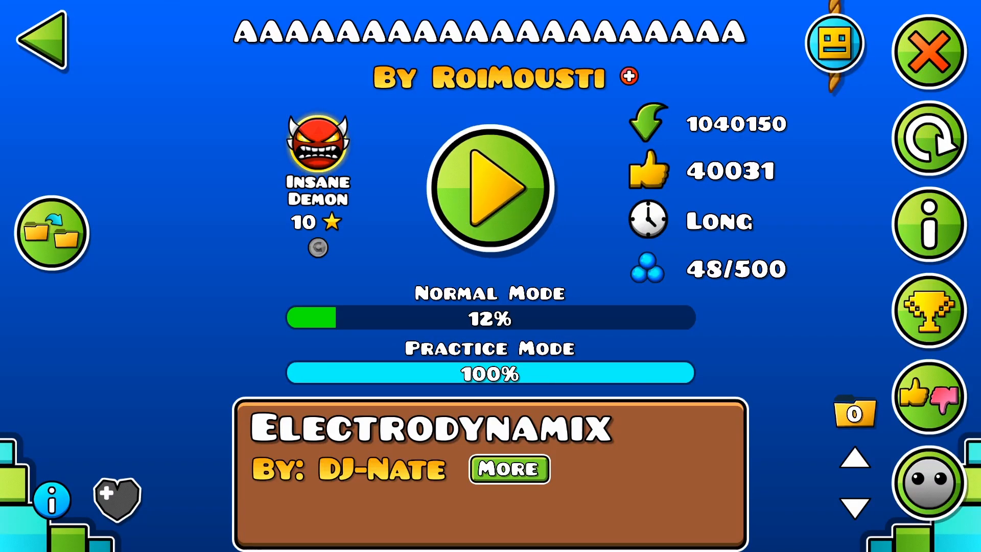
{"action": "left_click", "coordinate": [490, 185]}
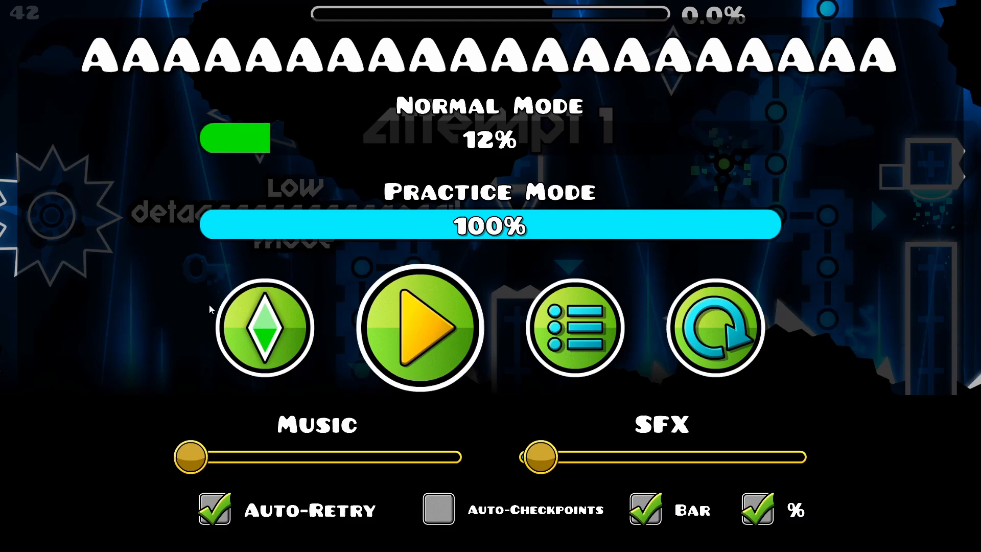
Run AAAAAAAAAAAAAAAAAAAAA in practice mode to about 67%.
{"action": "left_click", "coordinate": [419, 327]}
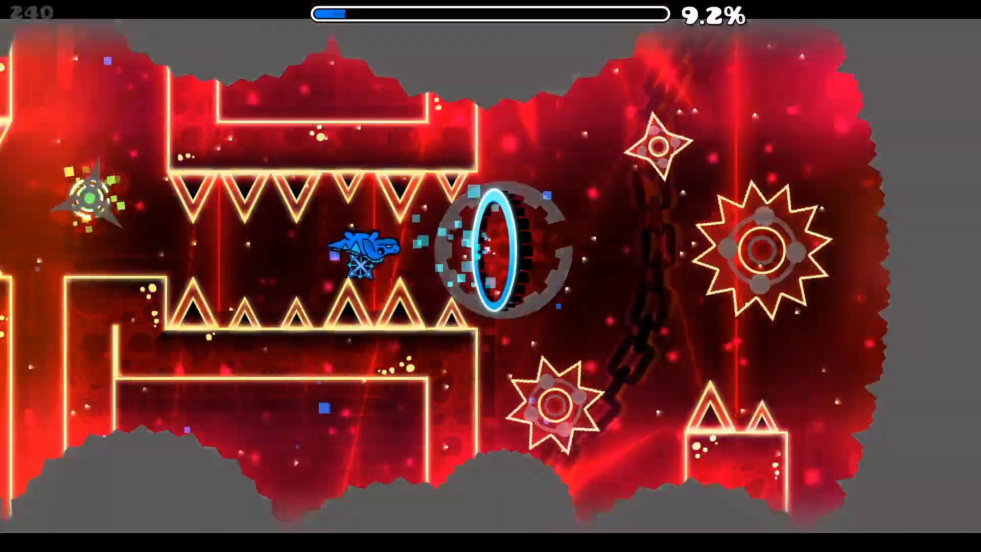
{"action": "left_click", "coordinate": [490, 276]}
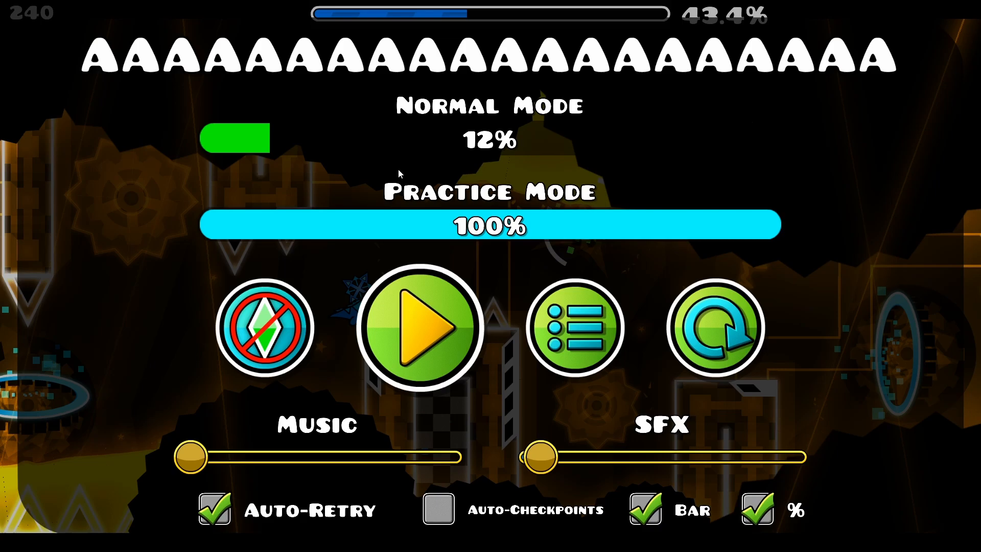
{"action": "mouse_move", "coordinate": [444, 323]}
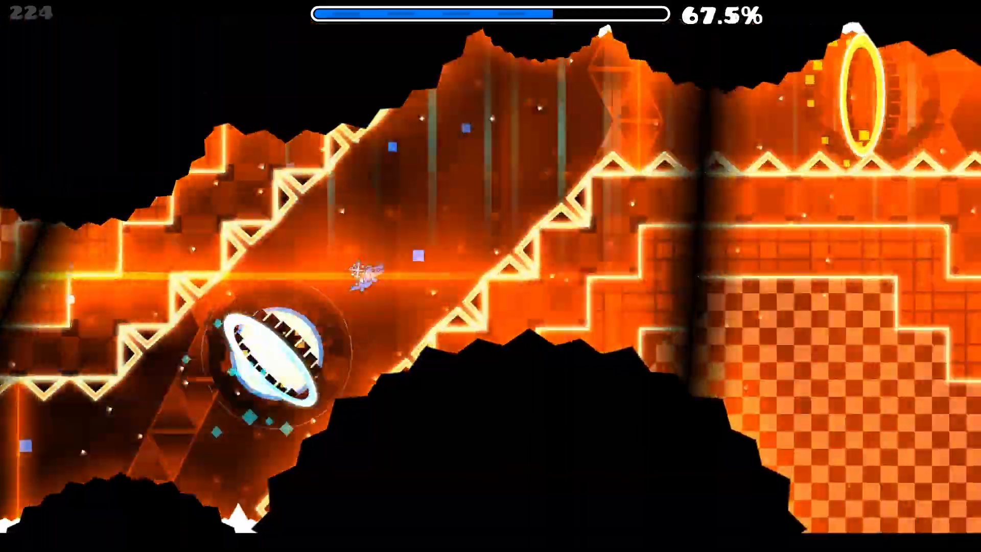
{"action": "left_click", "coordinate": [491, 276]}
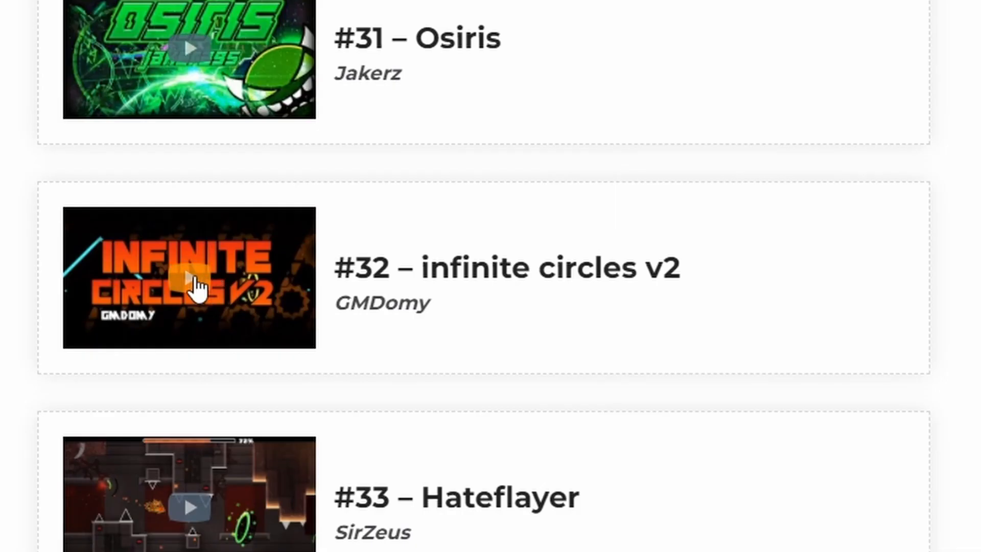
Watch the #32 Infinite Circles v2 video on YouTube, then return to the list.
{"action": "left_click", "coordinate": [190, 277]}
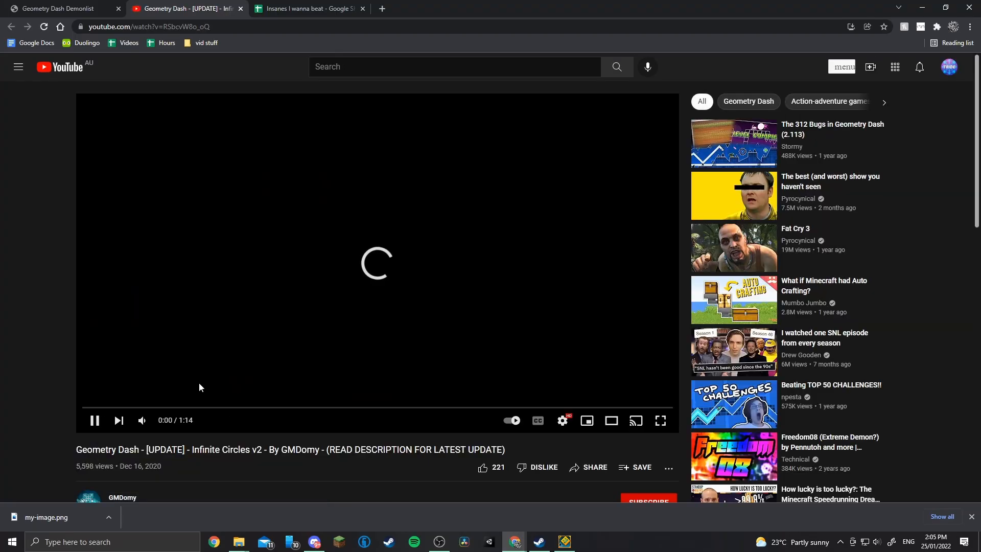
{"action": "left_click", "coordinate": [841, 67]}
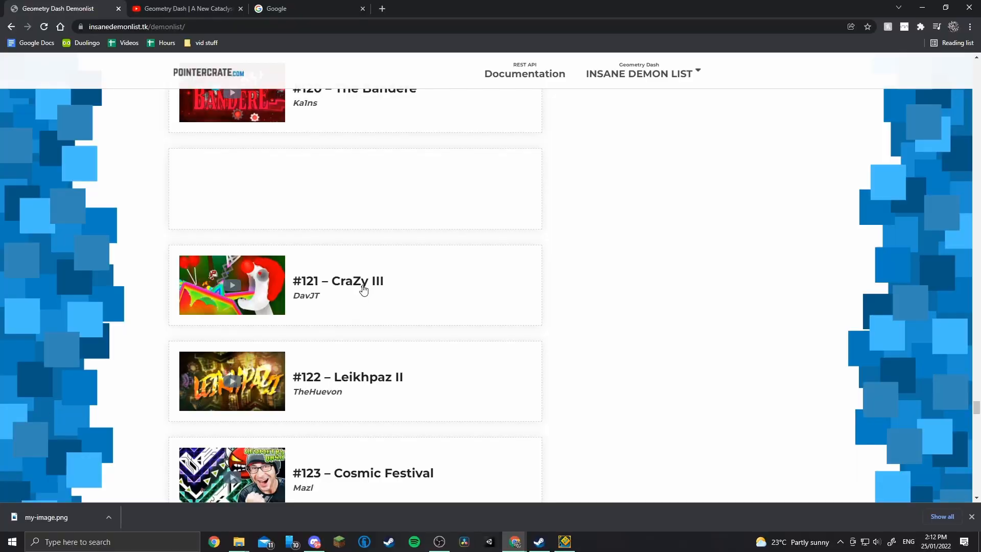
Preview the Cosmic Festival video and continue down the list past Nine CircleX at #131.
{"action": "scroll", "scroll_direction": "down", "scroll_amount": 3}
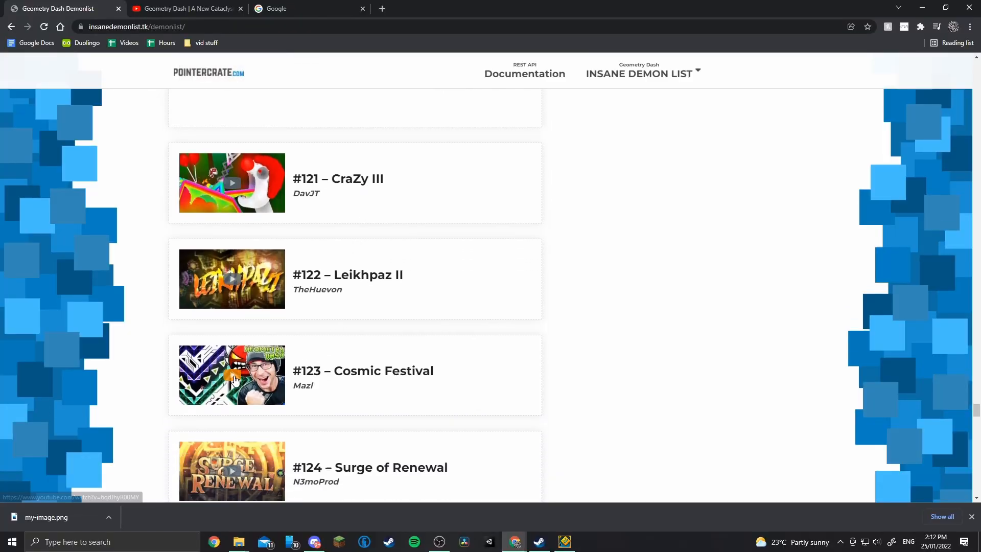
{"action": "left_click", "coordinate": [232, 375]}
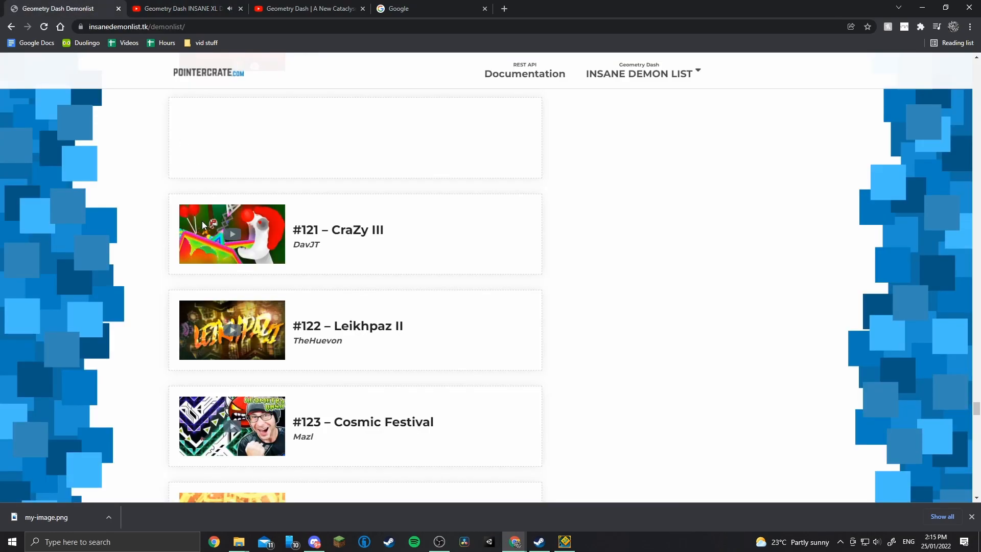
{"action": "scroll", "scroll_direction": "down", "scroll_amount": 3}
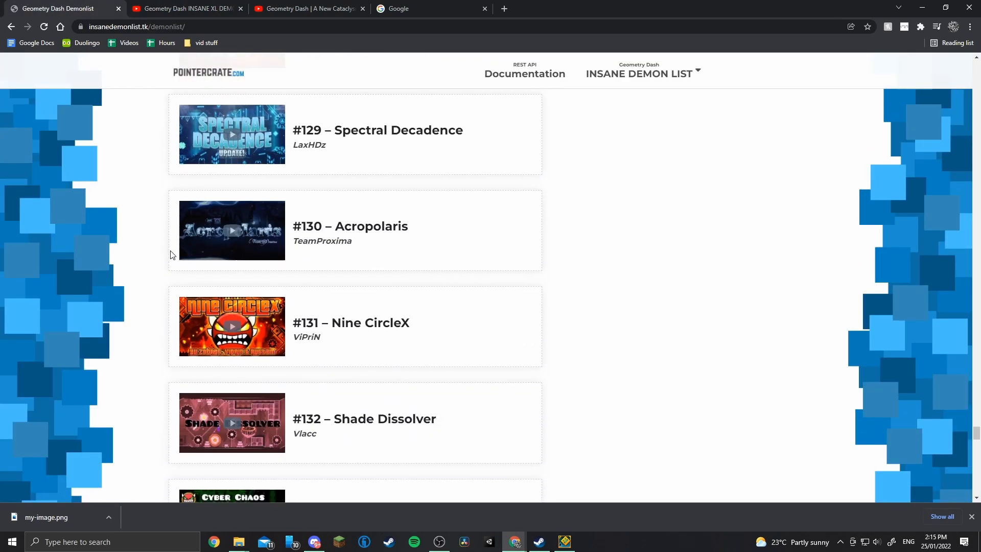
{"action": "scroll", "scroll_direction": "down", "scroll_amount": 3}
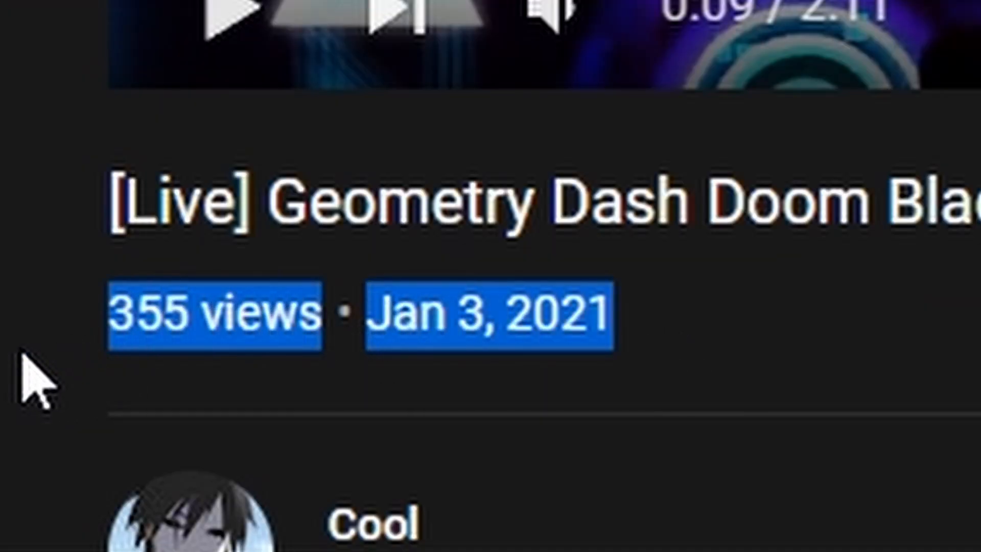
Finish the Doom Blade video and return to the Demonlist page near #147 Leyak.
{"action": "scroll", "scroll_direction": "down", "scroll_amount": 3}
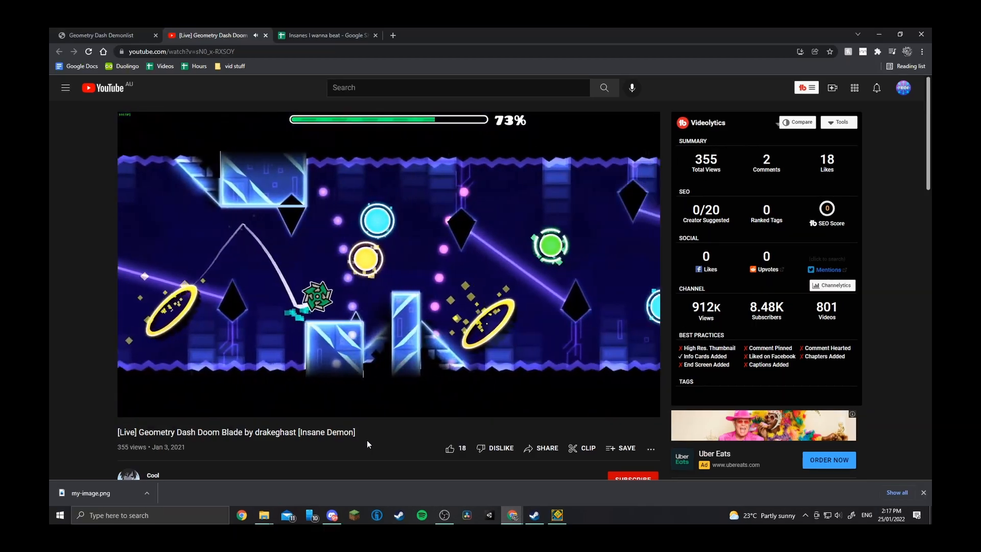
{"action": "left_click", "coordinate": [328, 35]}
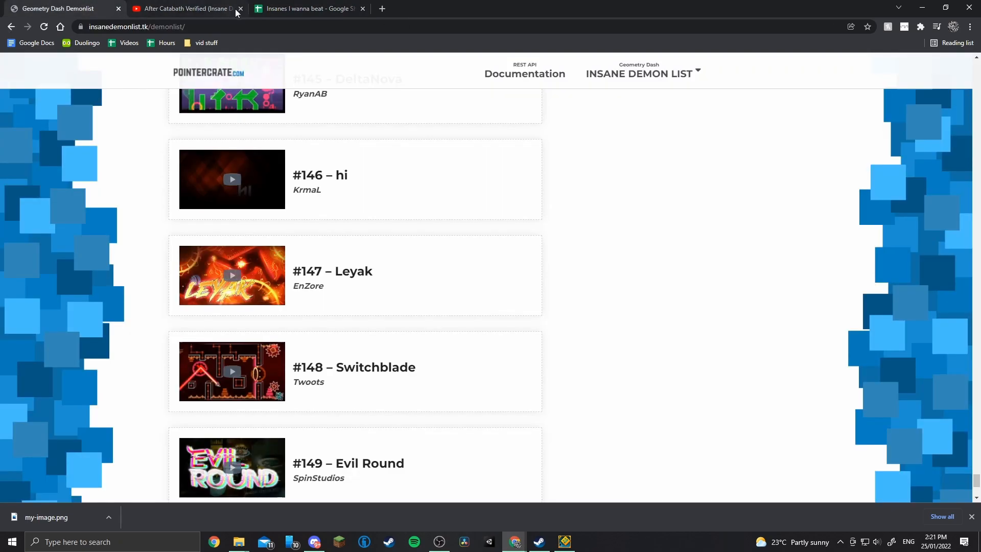
Enter Leyak's placement 147 in the sheet, then return to the demon list.
{"action": "left_click", "coordinate": [241, 9]}
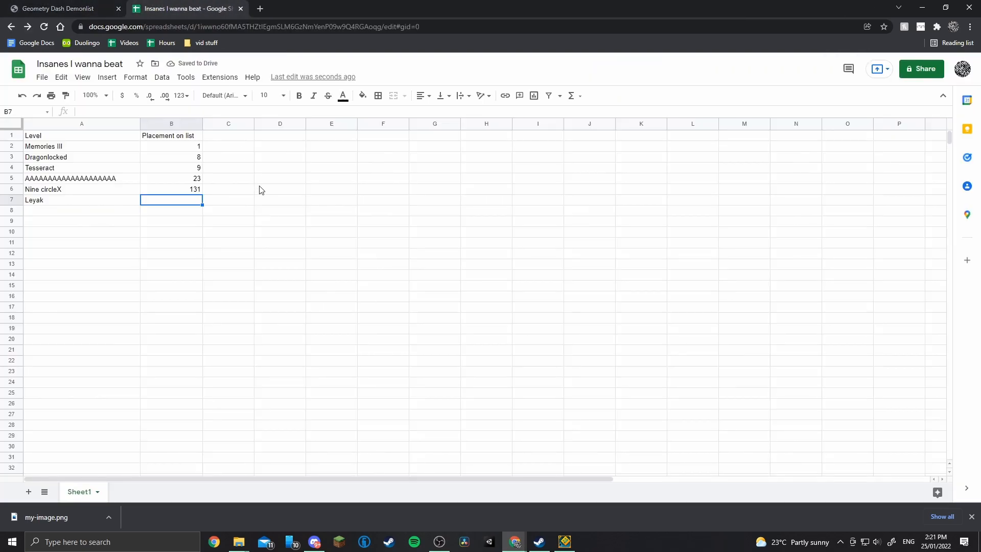
{"action": "type", "text": "147"}
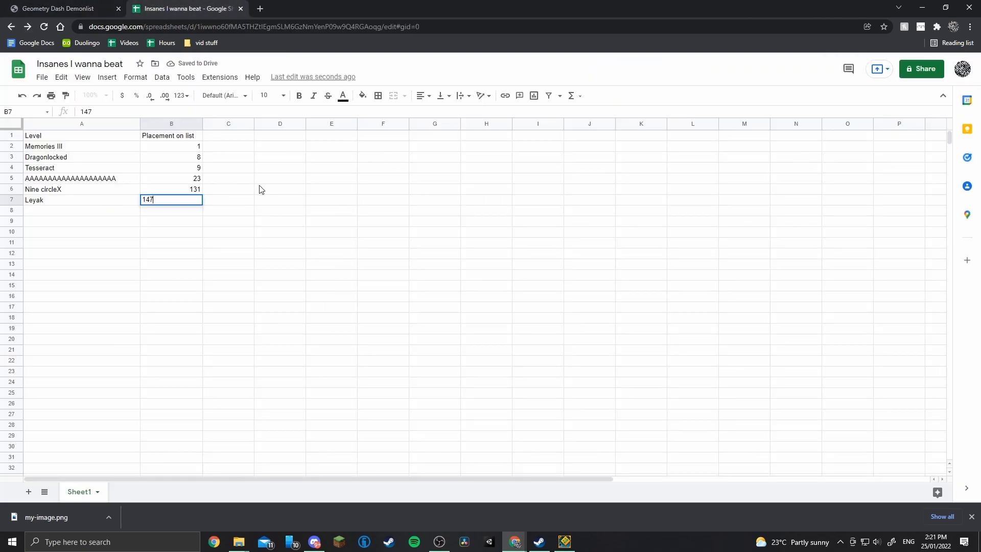
{"action": "left_click", "coordinate": [59, 8]}
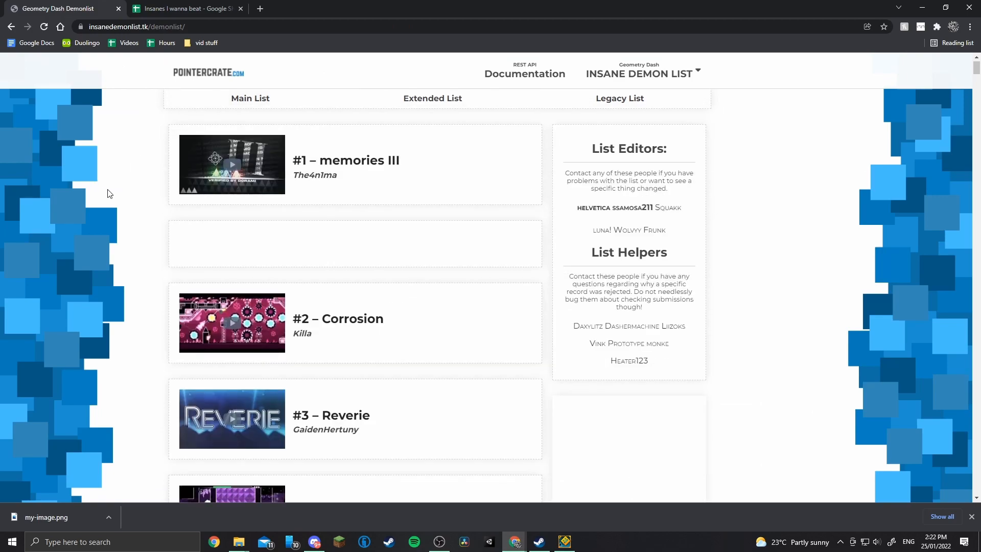
{"action": "scroll", "scroll_direction": "down", "scroll_amount": 3}
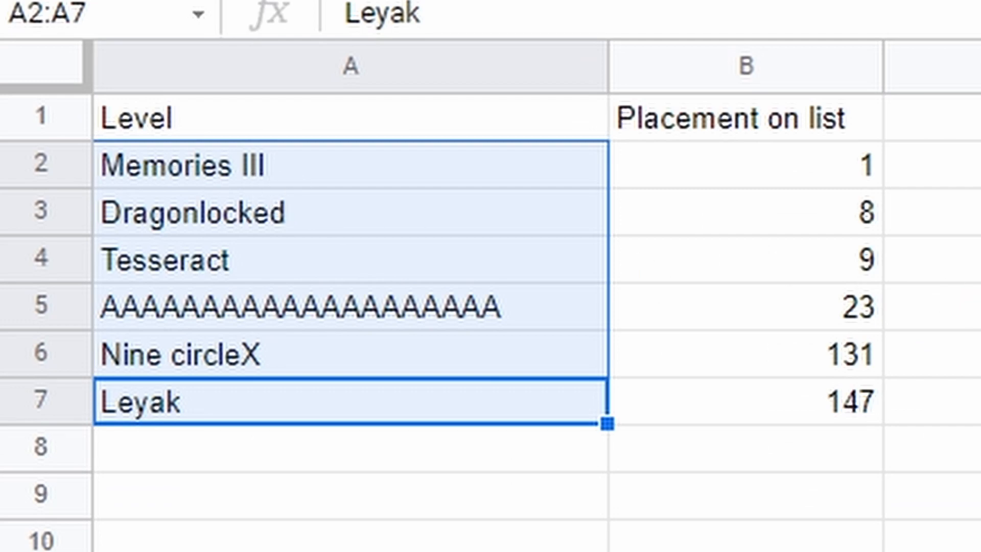
{"action": "left_click", "coordinate": [746, 165]}
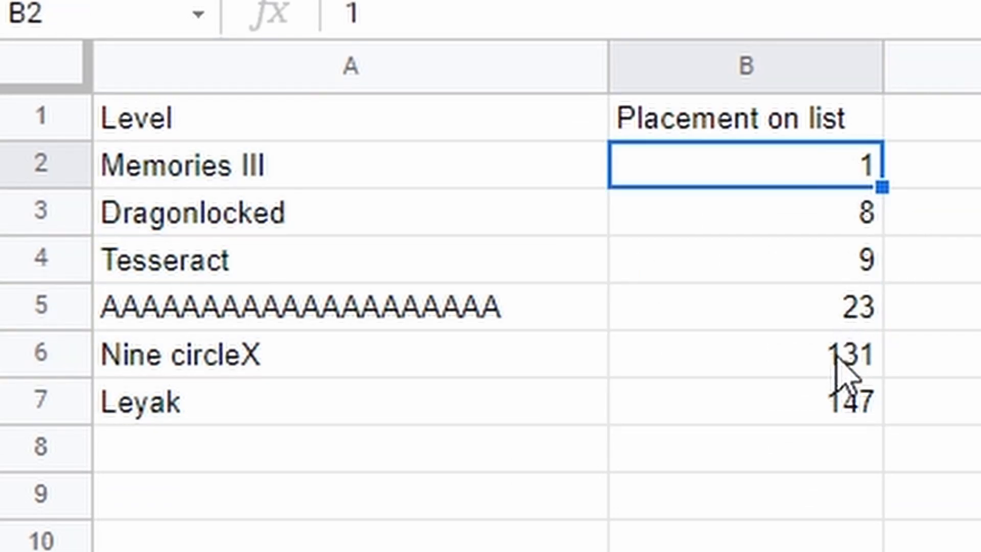